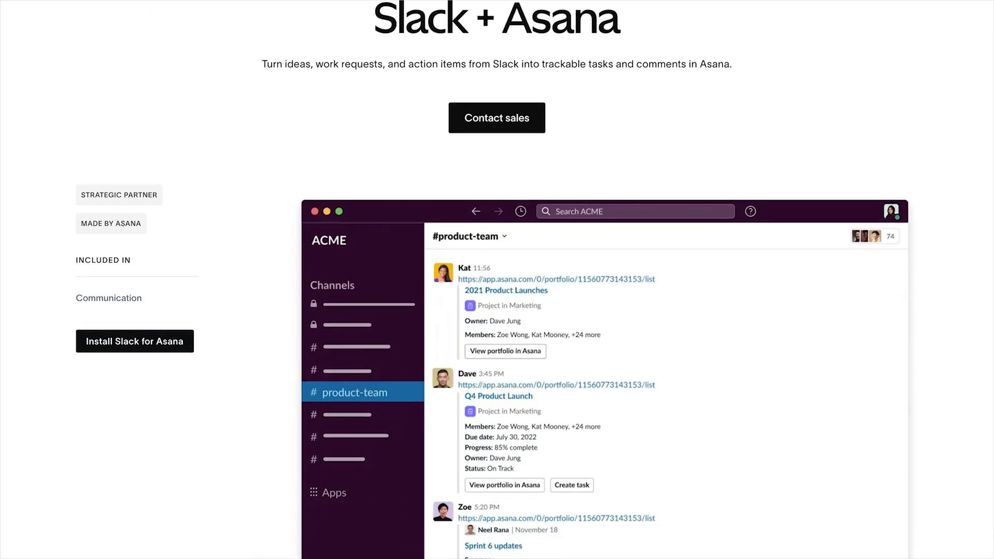
# Step: Toggle the Asana app agent off and back on in Slack's Navigation preferences
pyautogui.scroll(-3)
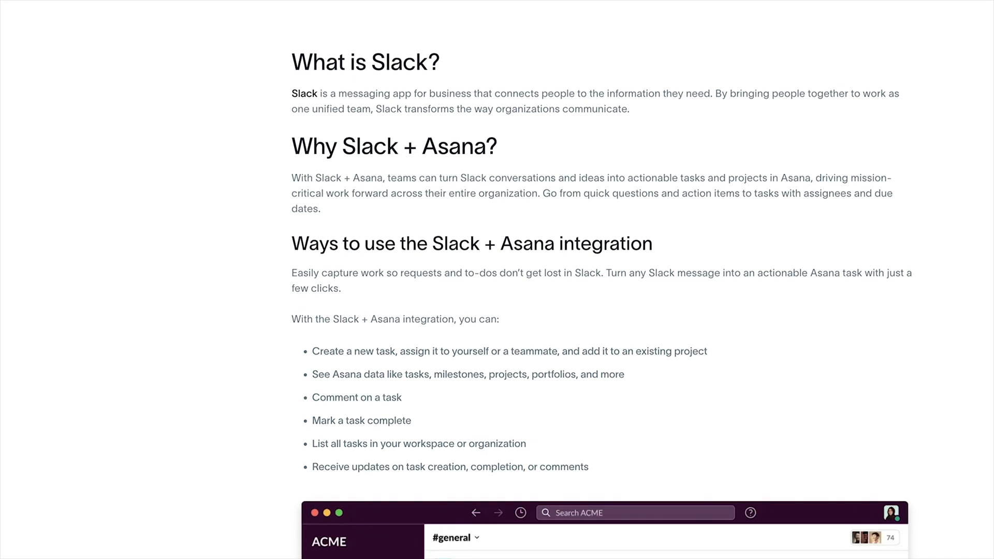
pyautogui.scroll(-3)
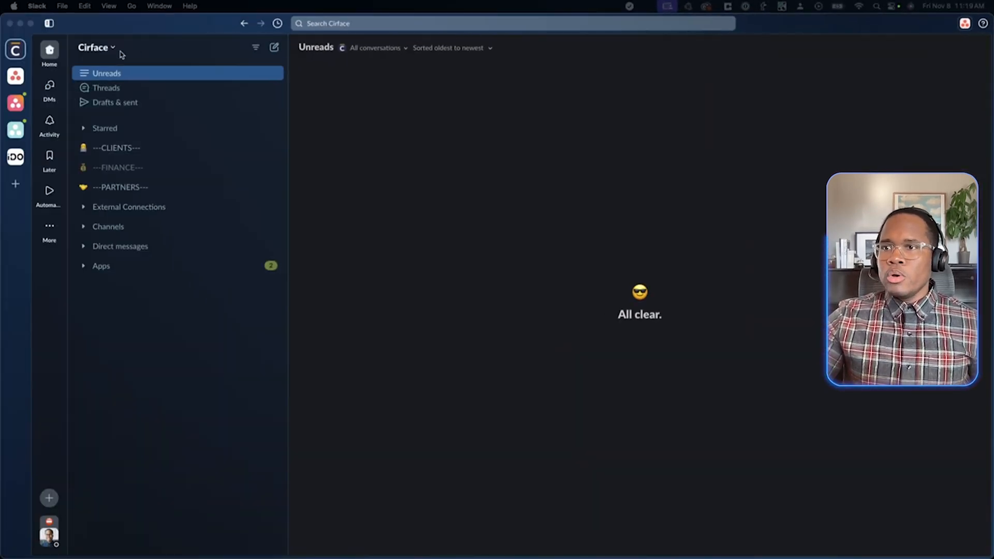
pyautogui.click(94, 47)
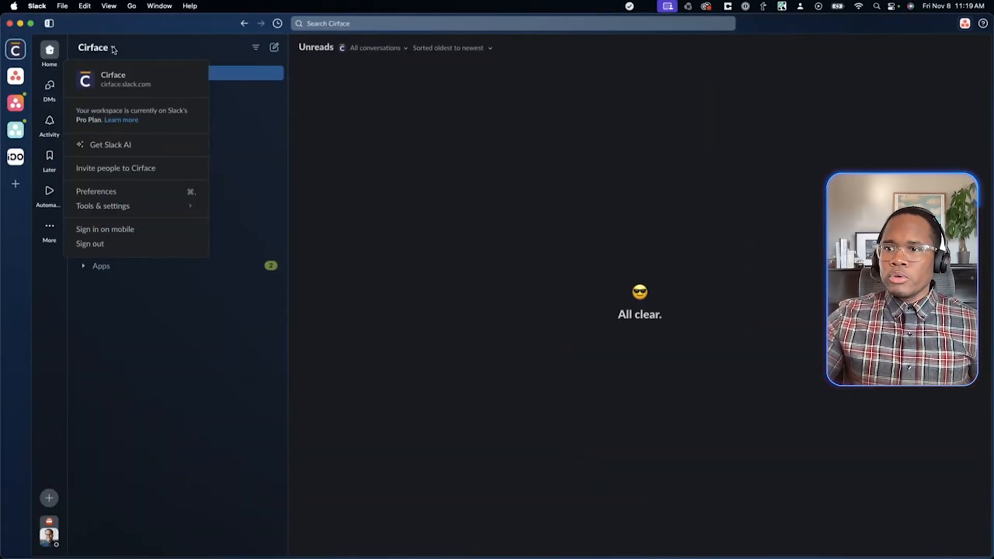
pyautogui.click(95, 191)
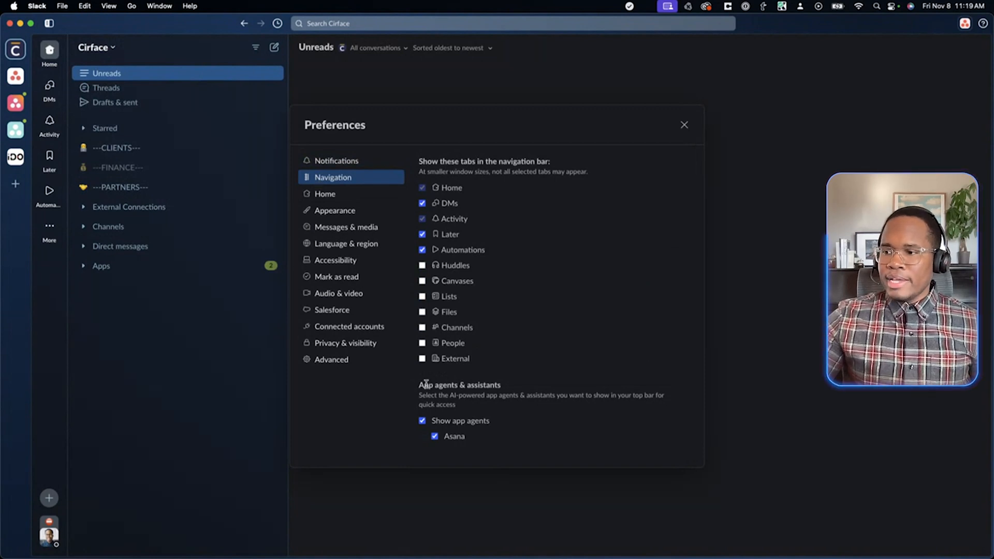
pyautogui.click(434, 436)
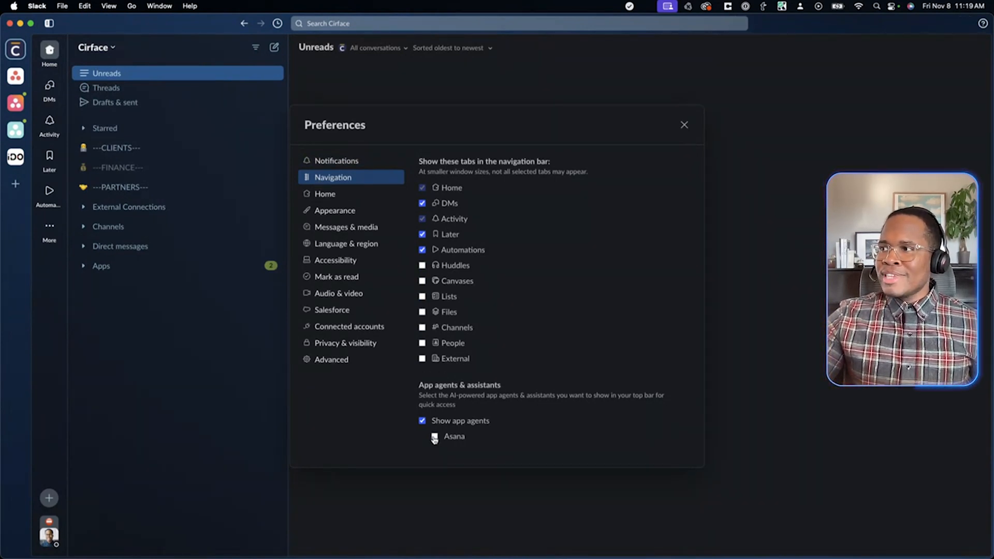
pyautogui.click(422, 435)
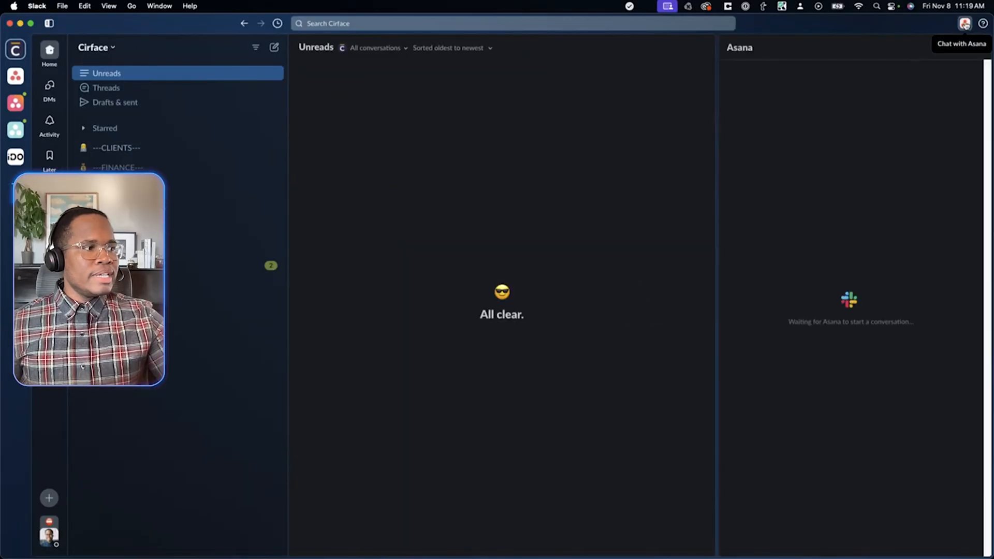
# Step: Ask the Asana assistant 'What tasks do I have on Monday that are high priority'
pyautogui.click(964, 24)
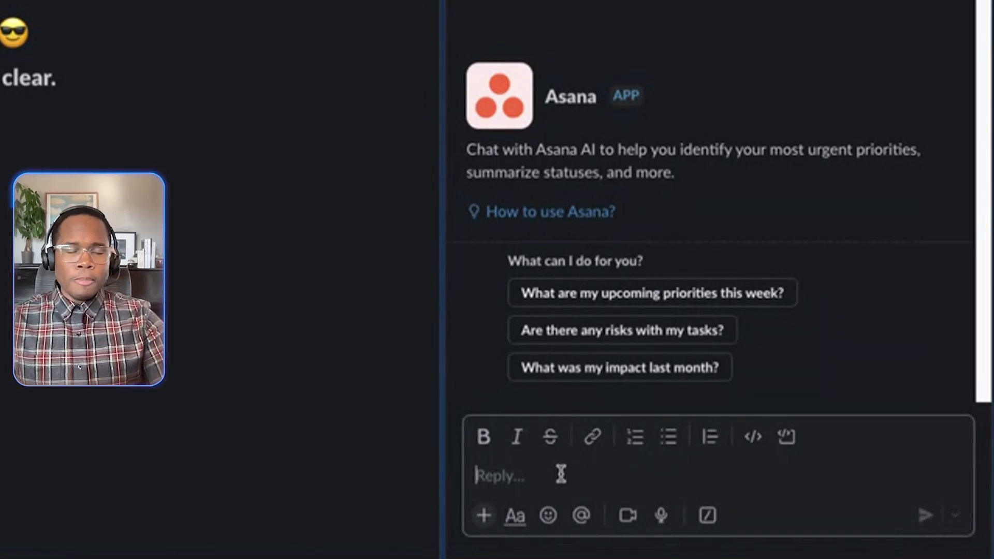
pyautogui.write('What tasks do I have on Monday that a')
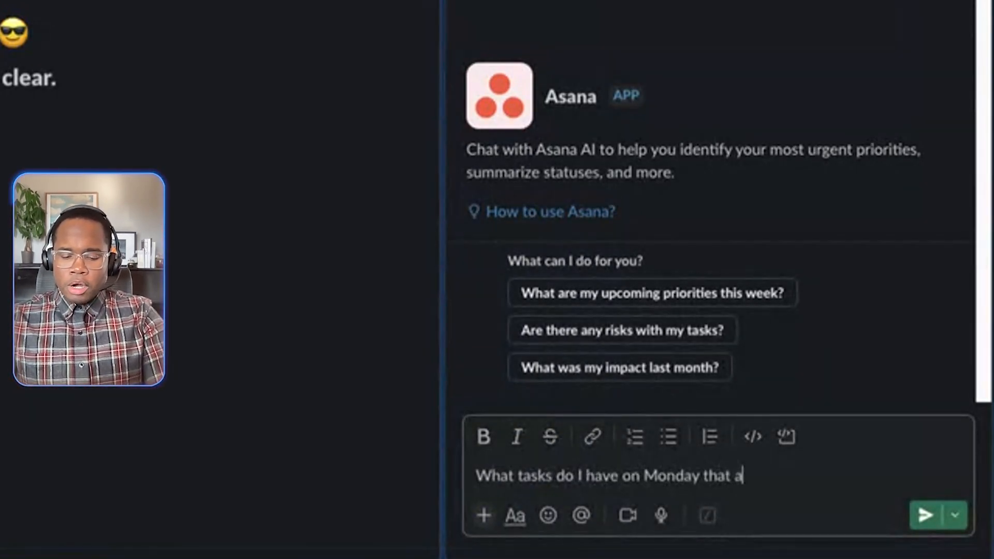
pyautogui.write('re high priority')
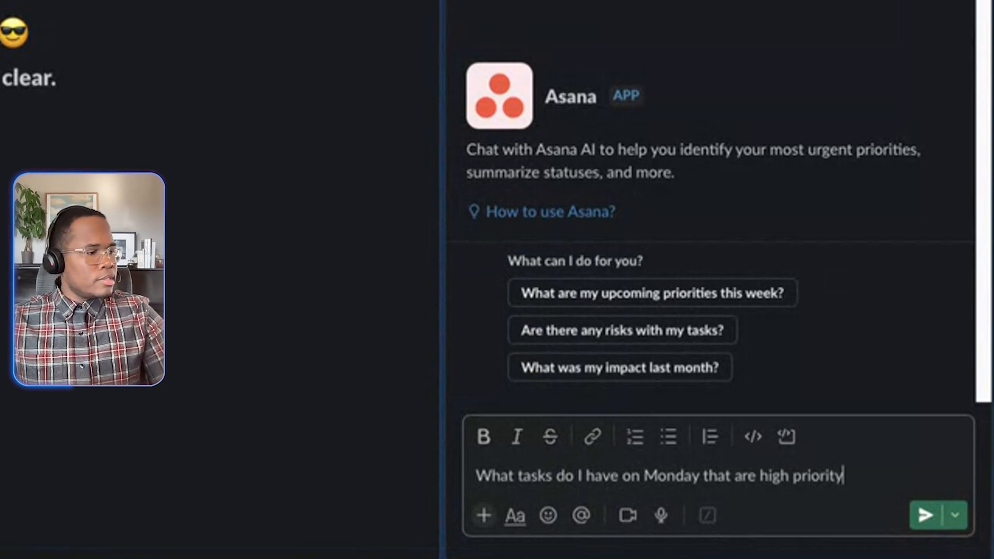
pyautogui.click(924, 514)
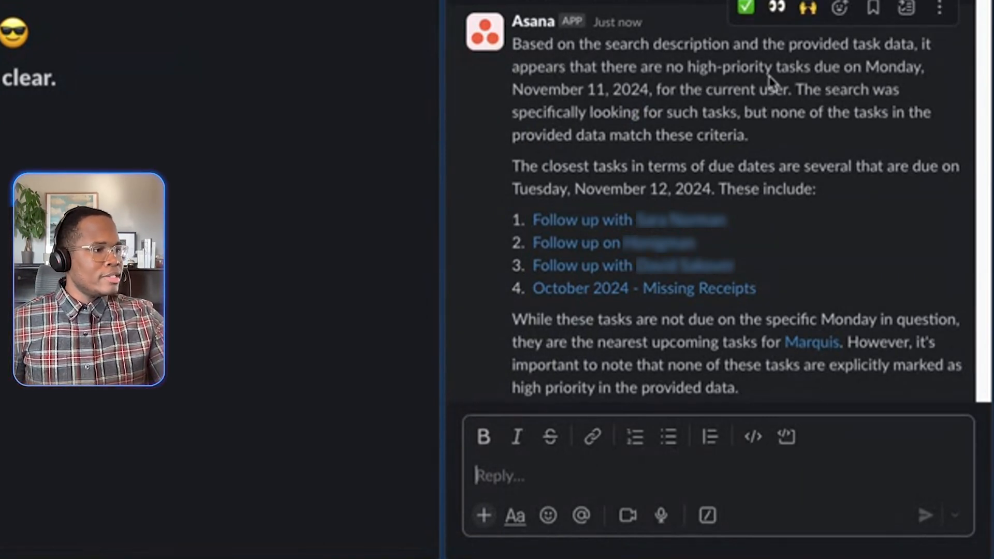
pyautogui.moveTo(680, 108)
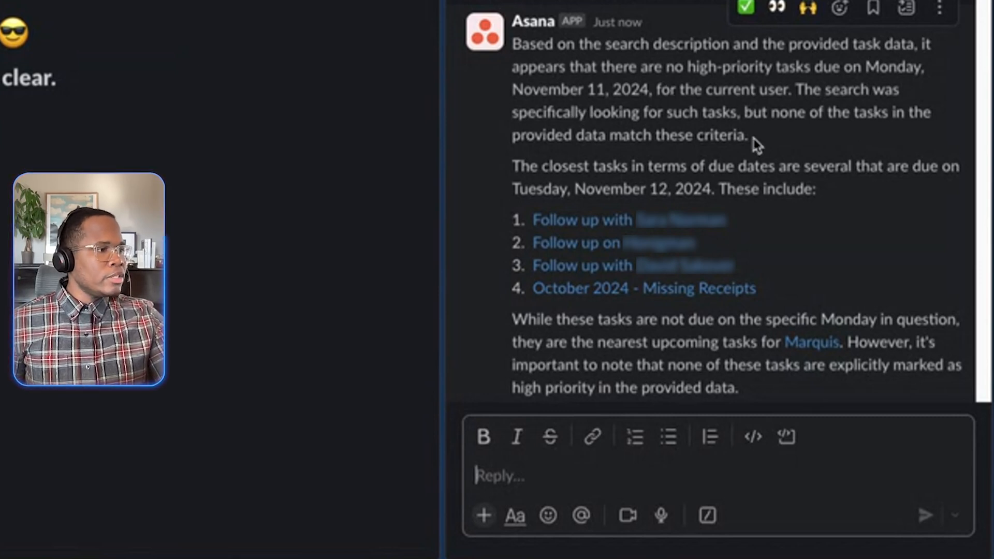
pyautogui.moveTo(835, 150)
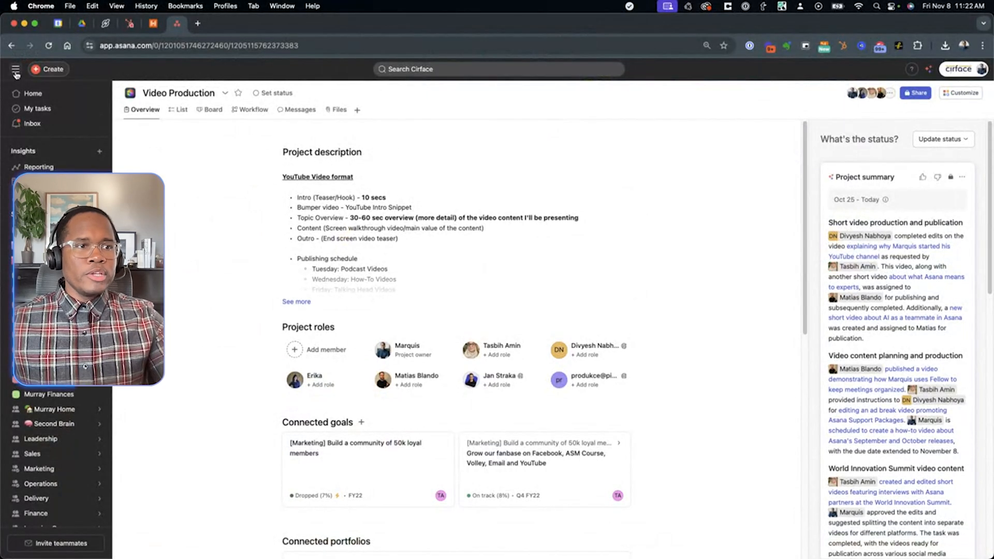
# Step: Collapse the sidebar to enlarge the Video Production project summary
pyautogui.click(15, 68)
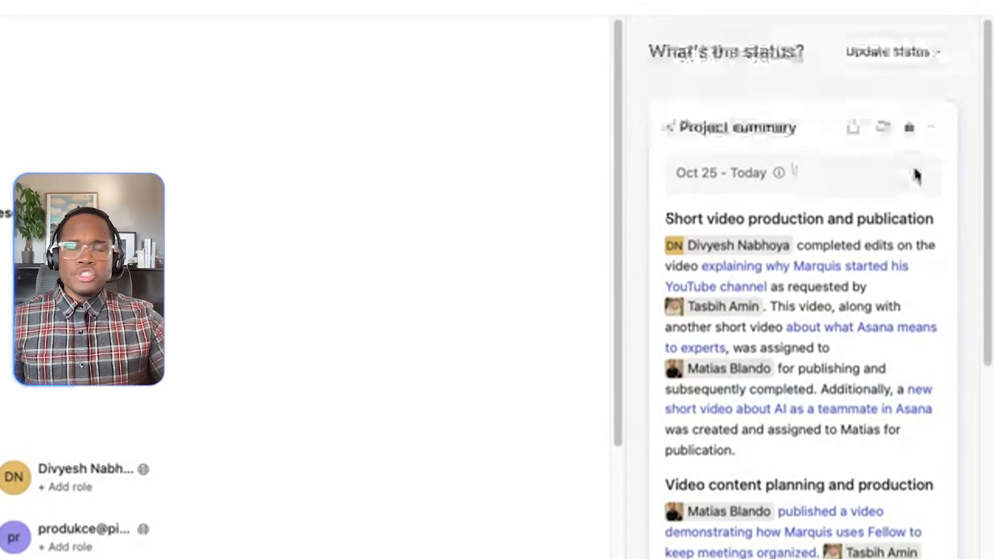
# Step: Share the project summary as a message, then delete the unsent message
pyautogui.scroll(-3)
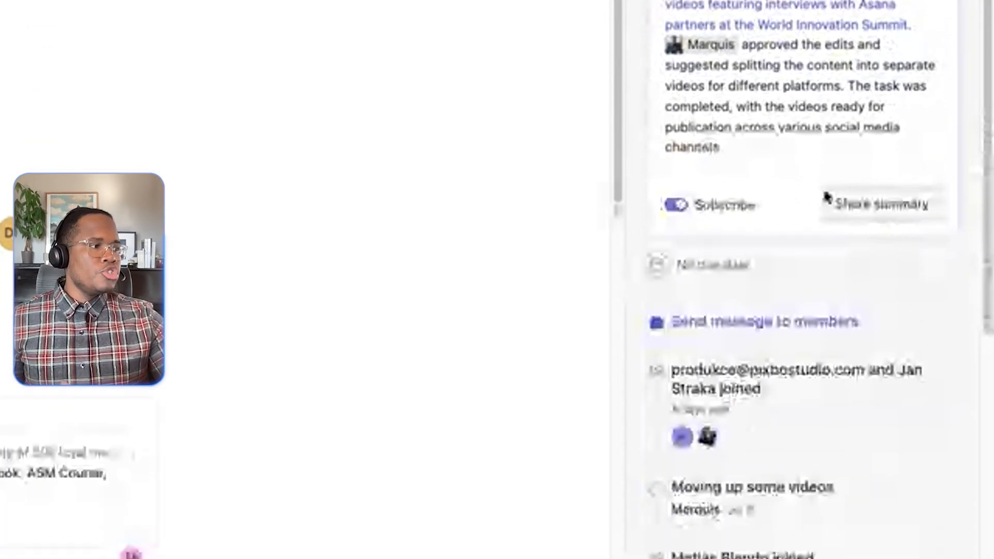
pyautogui.click(881, 204)
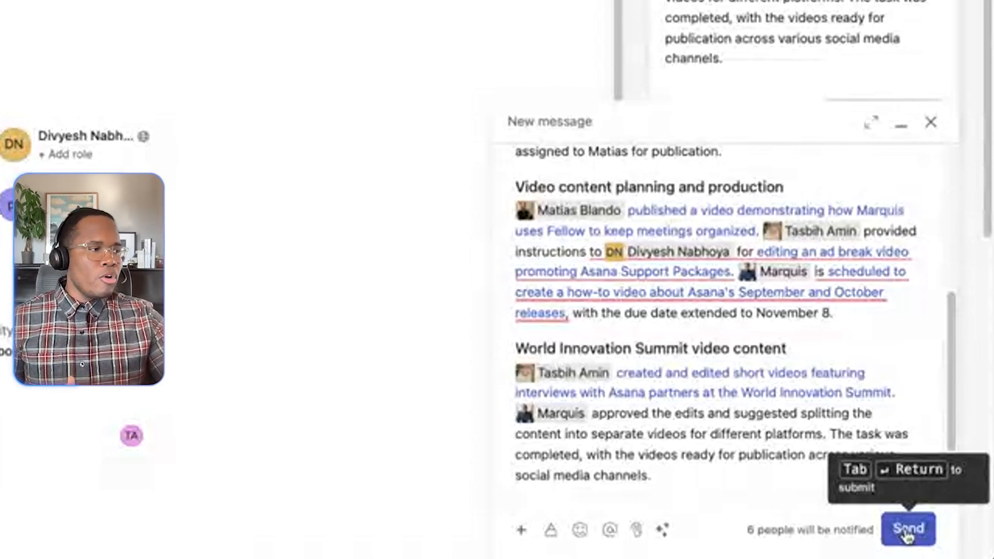
pyautogui.click(931, 121)
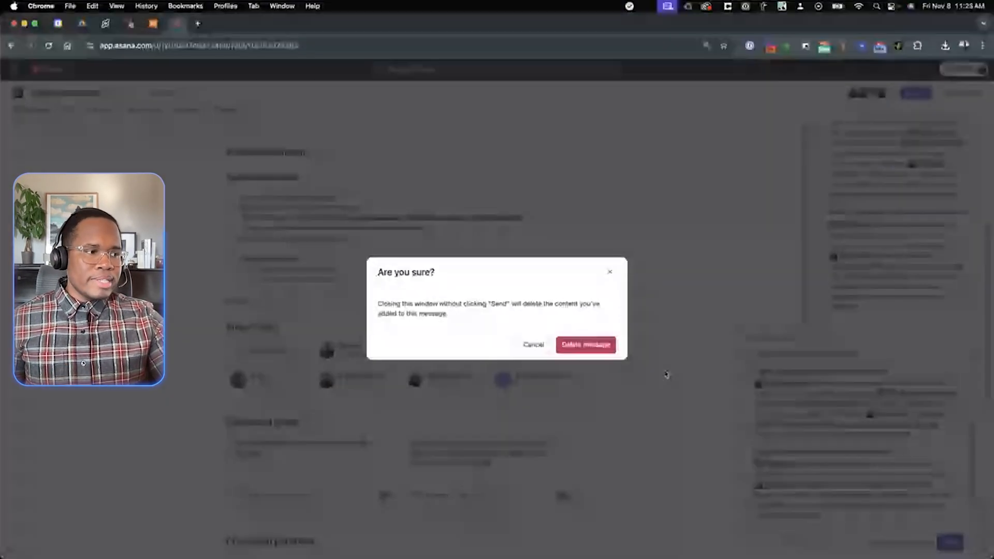
pyautogui.click(584, 344)
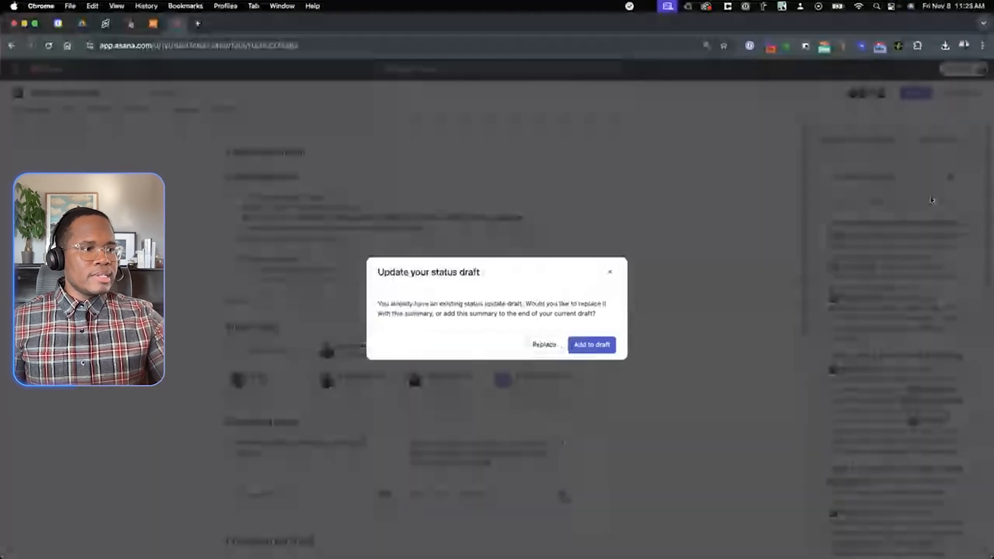
# Step: Replace the status draft with the summary, mark it On track, and post it
pyautogui.click(590, 344)
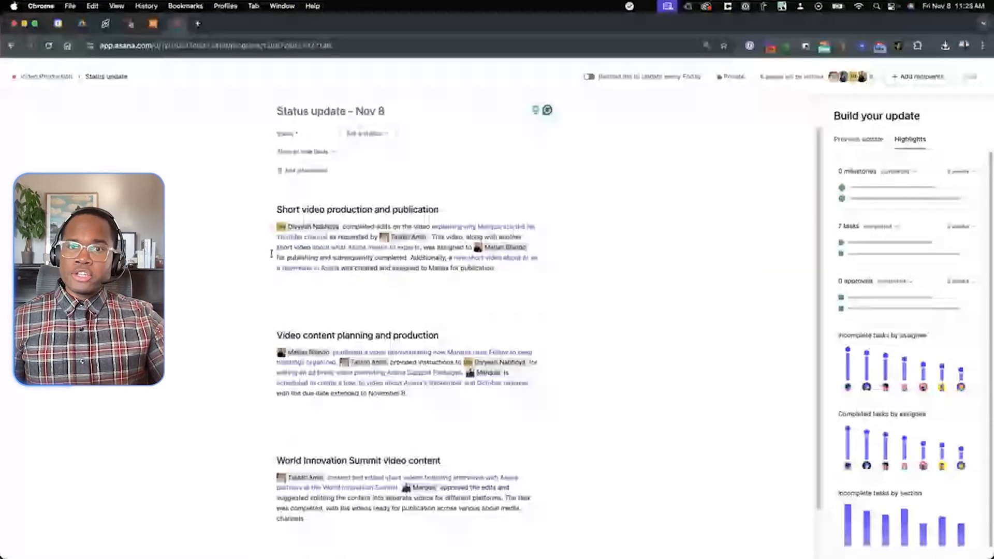
pyautogui.scroll(-3)
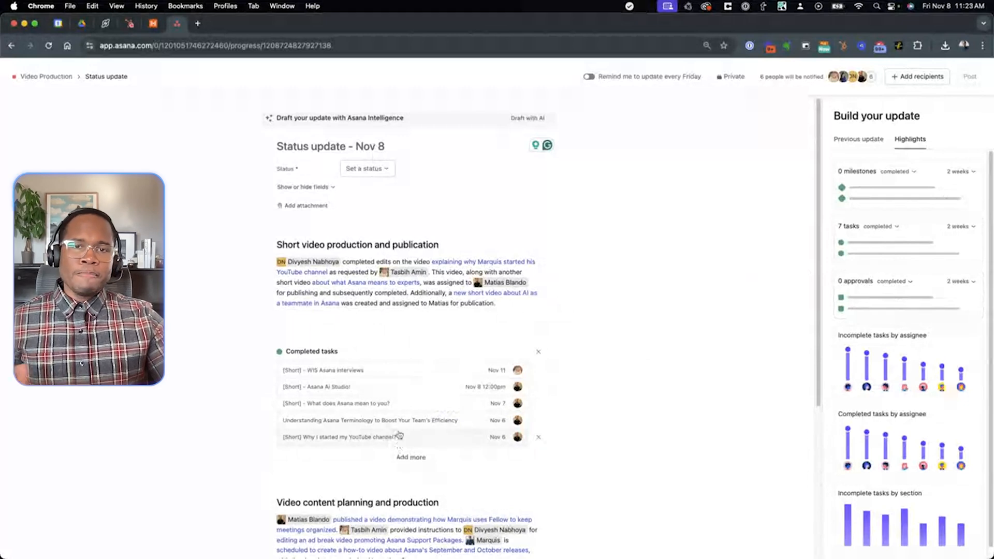
pyautogui.click(366, 167)
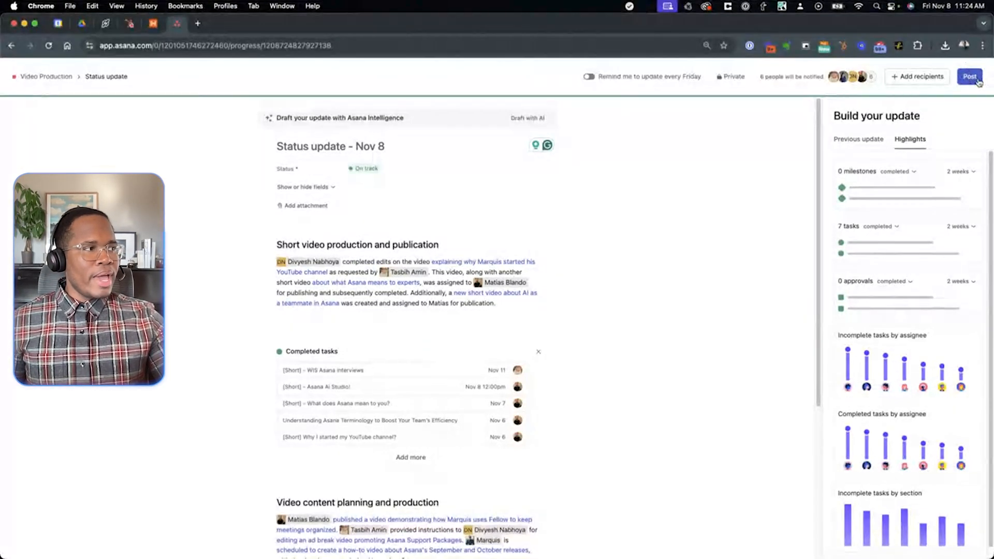
pyautogui.click(968, 76)
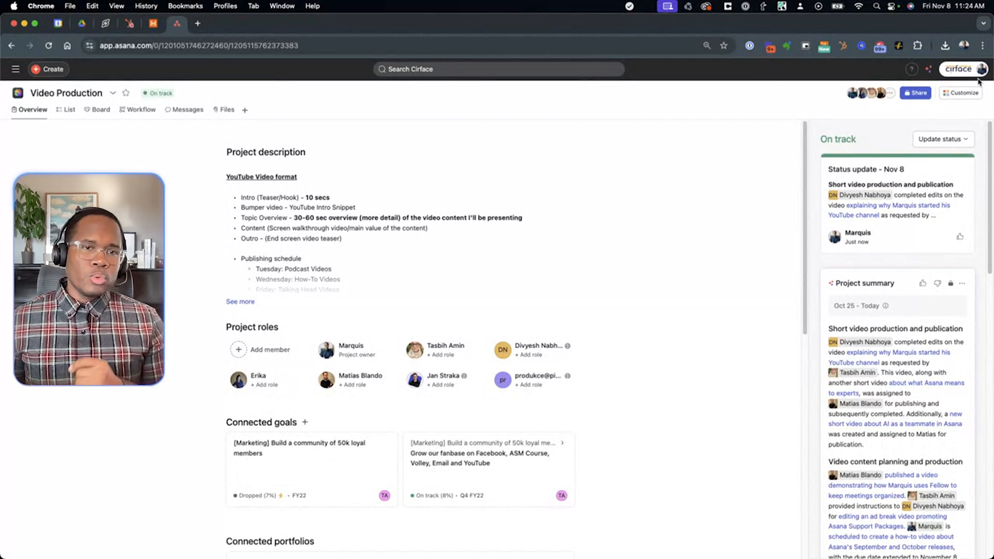
pyautogui.click(957, 69)
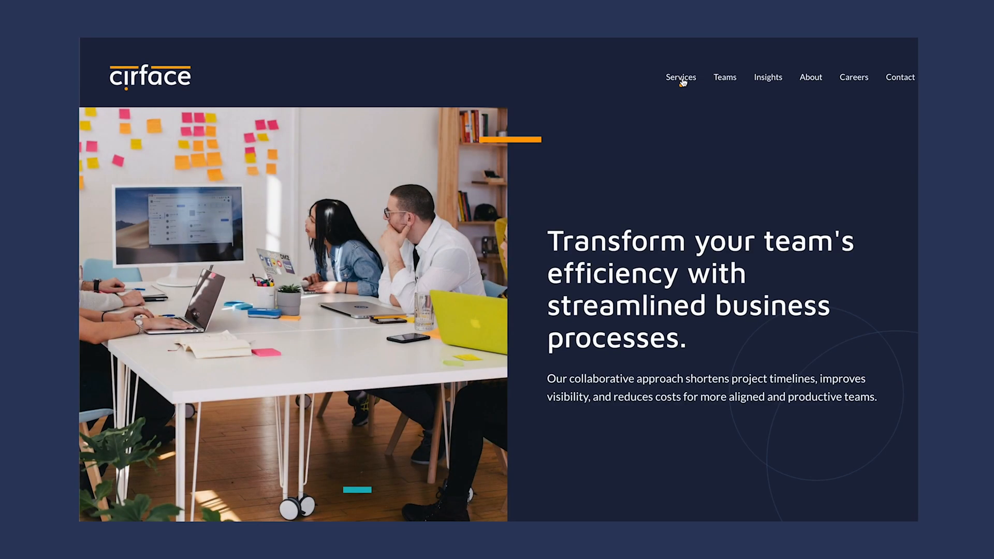
# Step: Scroll through the Cirface team-alignment page and back to the top
pyautogui.scroll(-3)
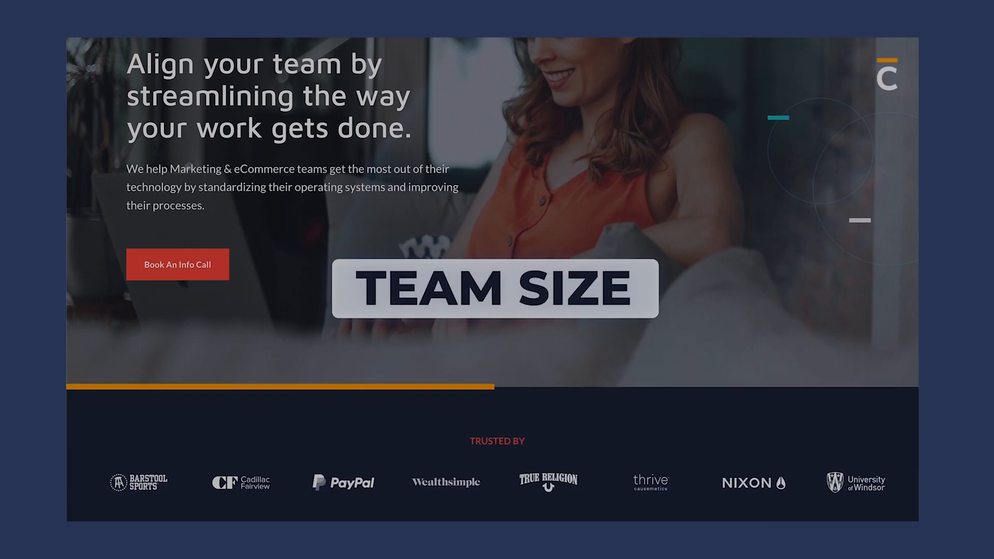
pyautogui.scroll(-3)
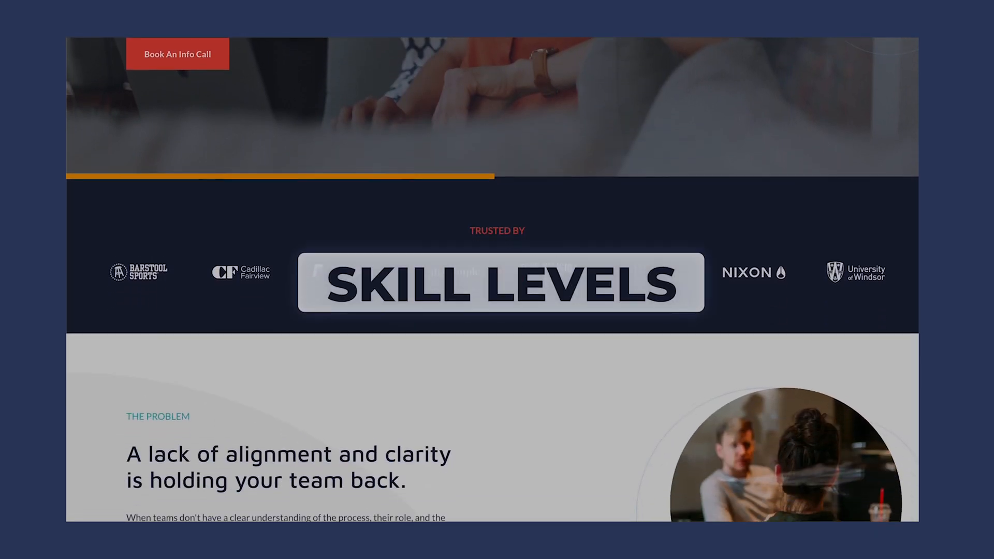
pyautogui.scroll(3)
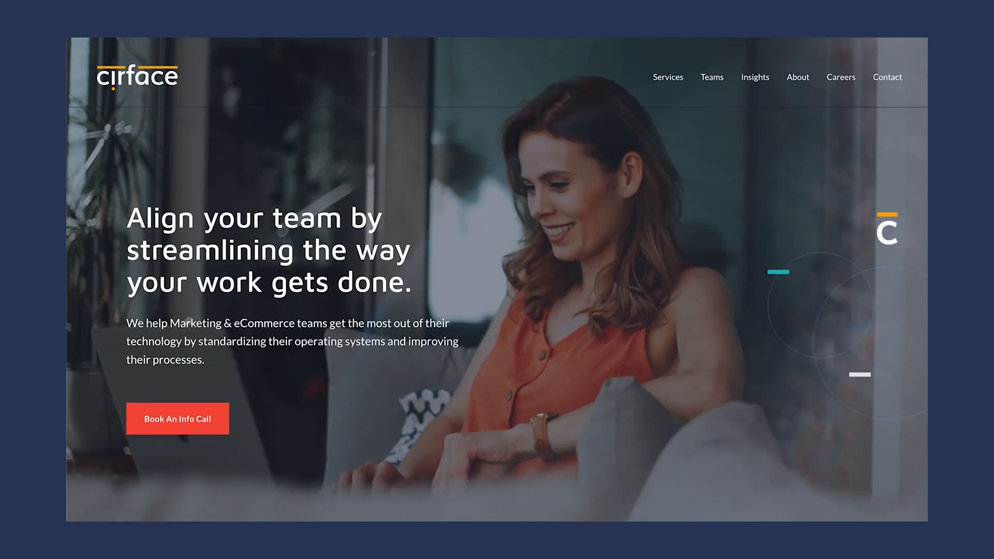
pyautogui.click(177, 419)
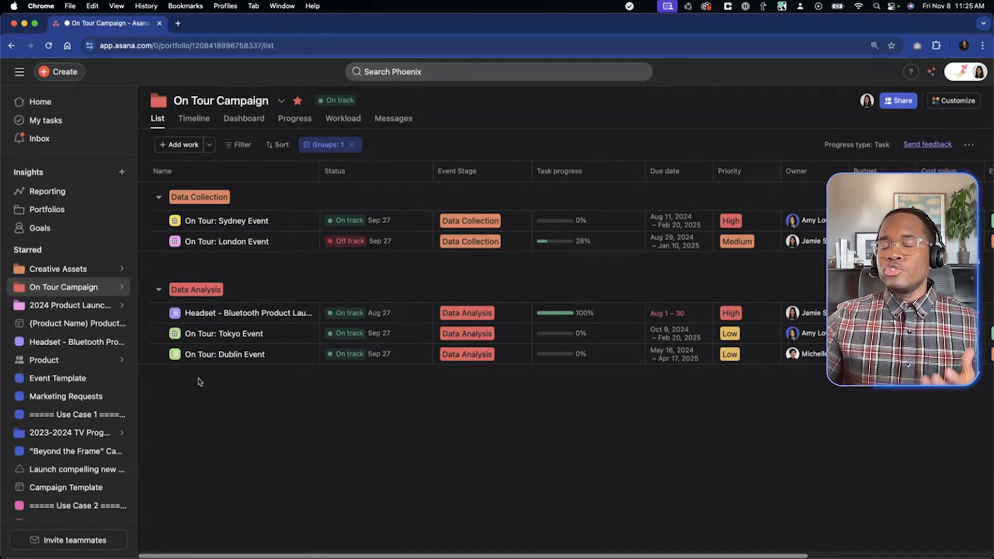
# Step: Add Priority as a subgroup under Event Stage and collapse Data Collection
pyautogui.click(324, 145)
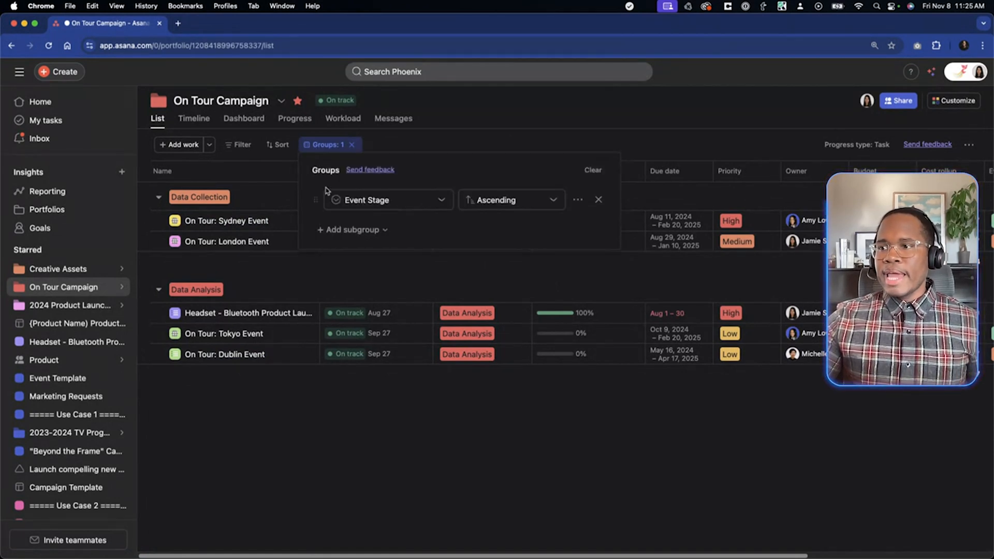
pyautogui.click(352, 229)
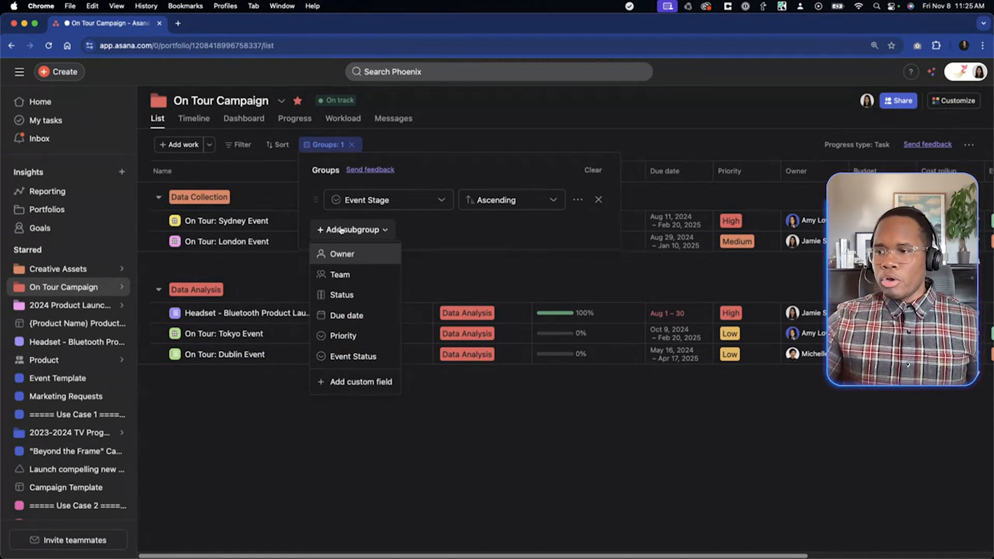
pyautogui.click(342, 335)
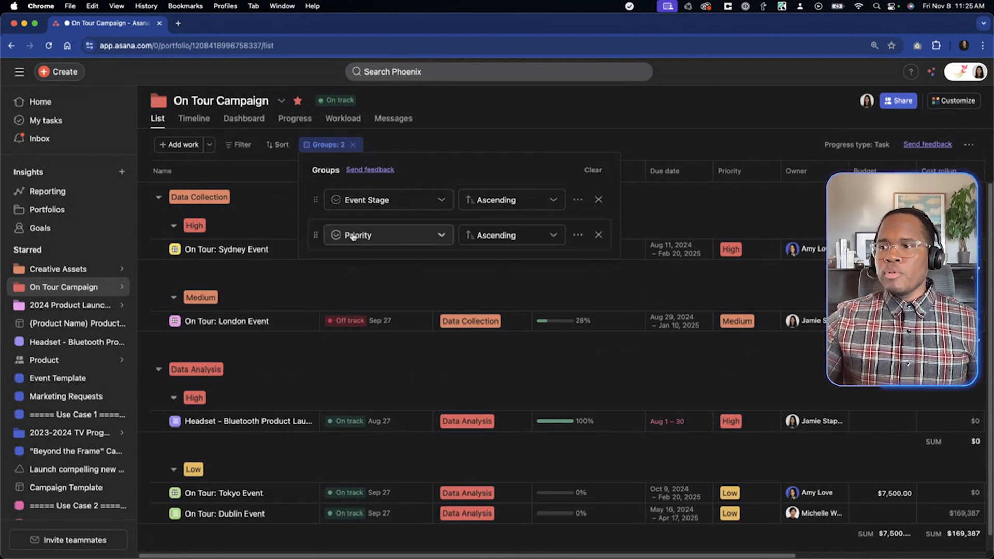
pyautogui.click(276, 274)
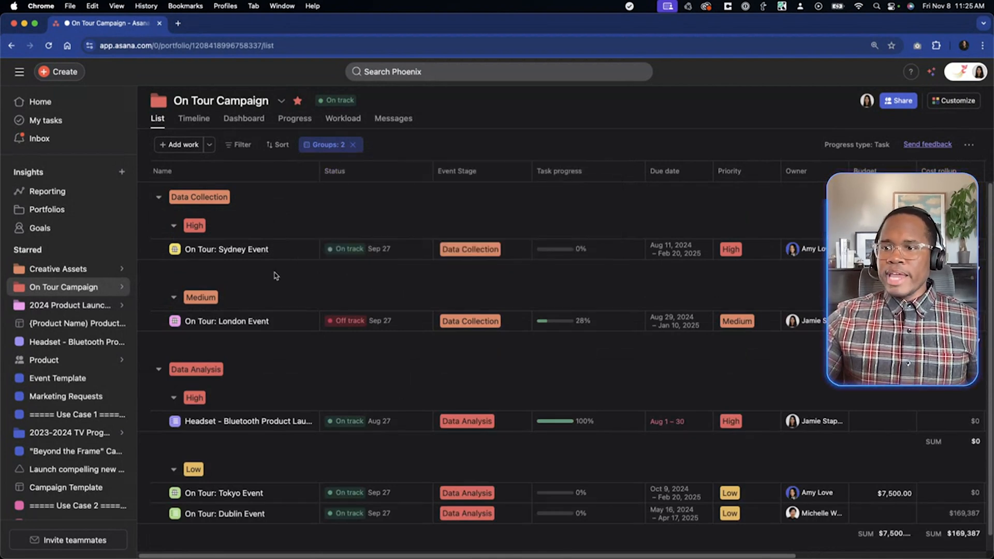
pyautogui.click(159, 369)
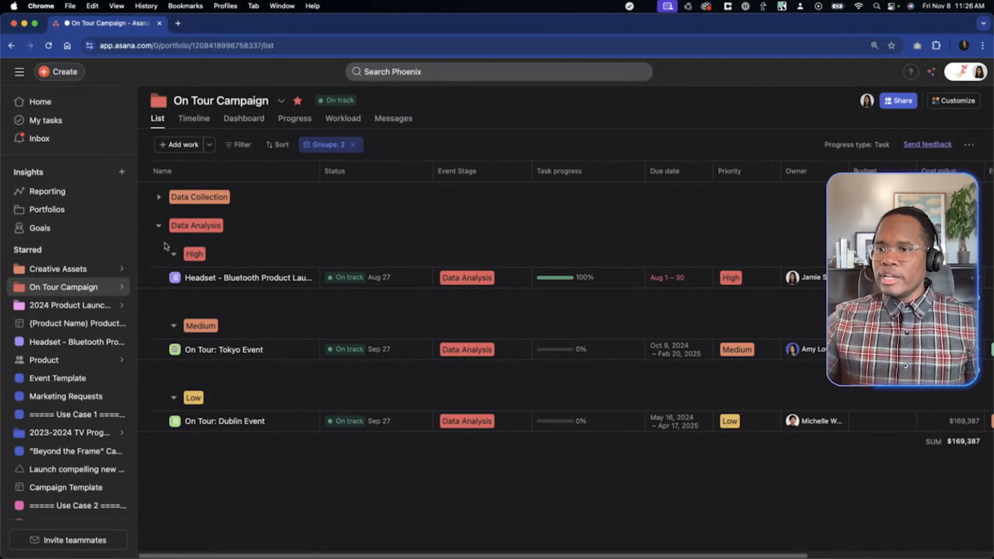
# Step: Delete the Priority subgroup and expand the Data Collection group
pyautogui.click(327, 144)
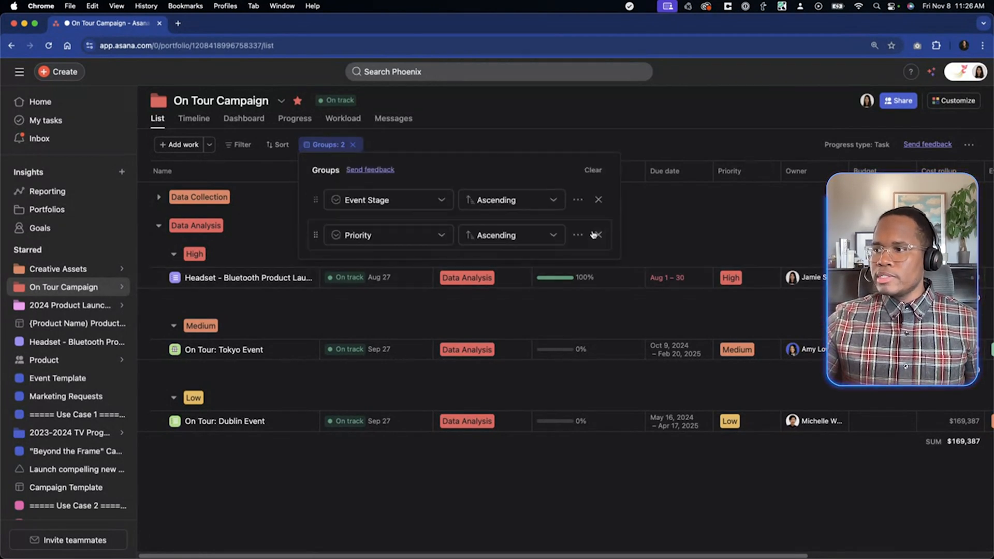
pyautogui.click(596, 235)
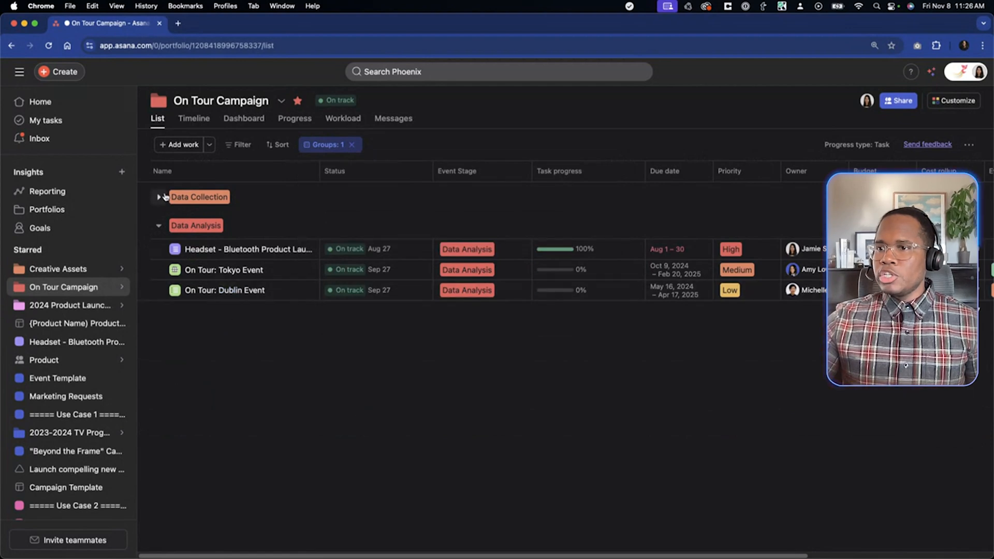
pyautogui.click(158, 197)
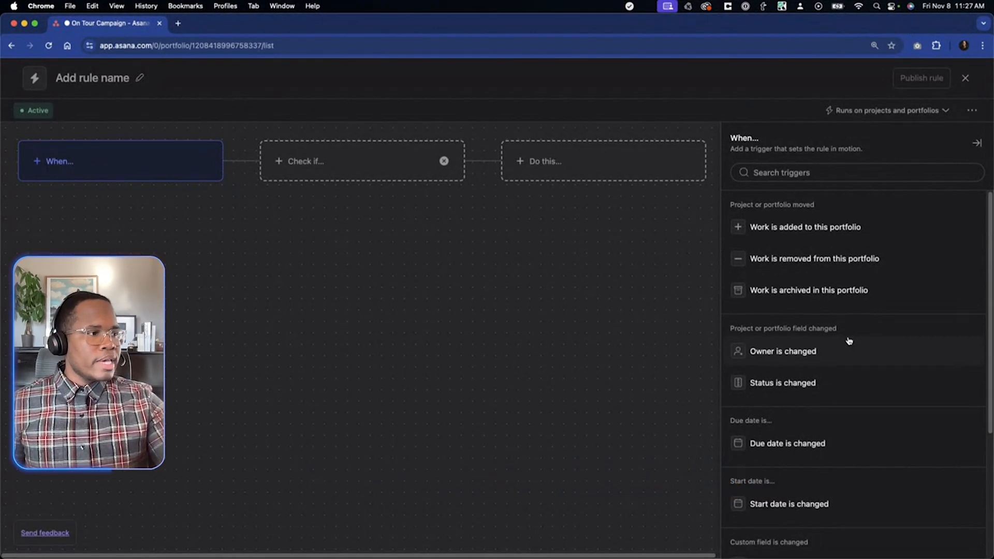
pyautogui.click(805, 227)
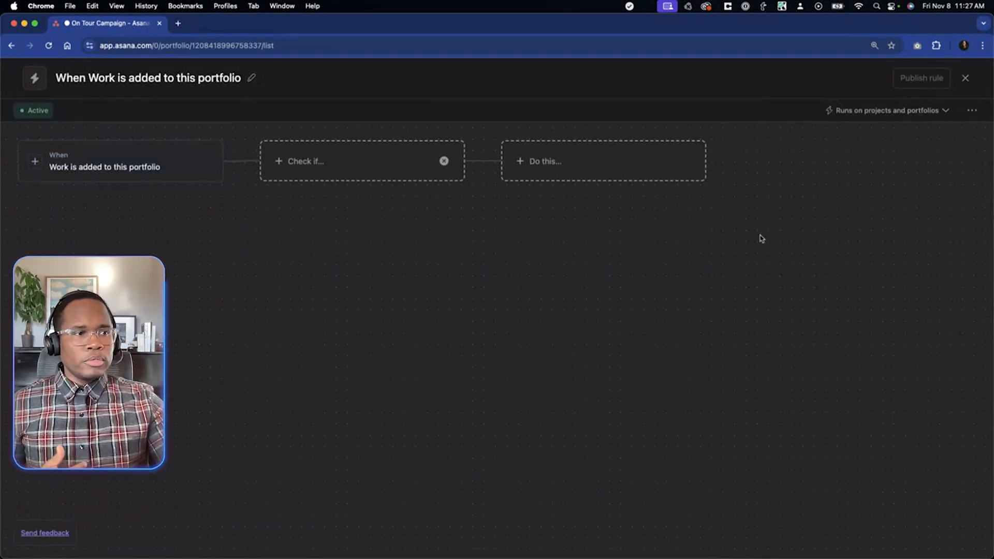
pyautogui.click(304, 161)
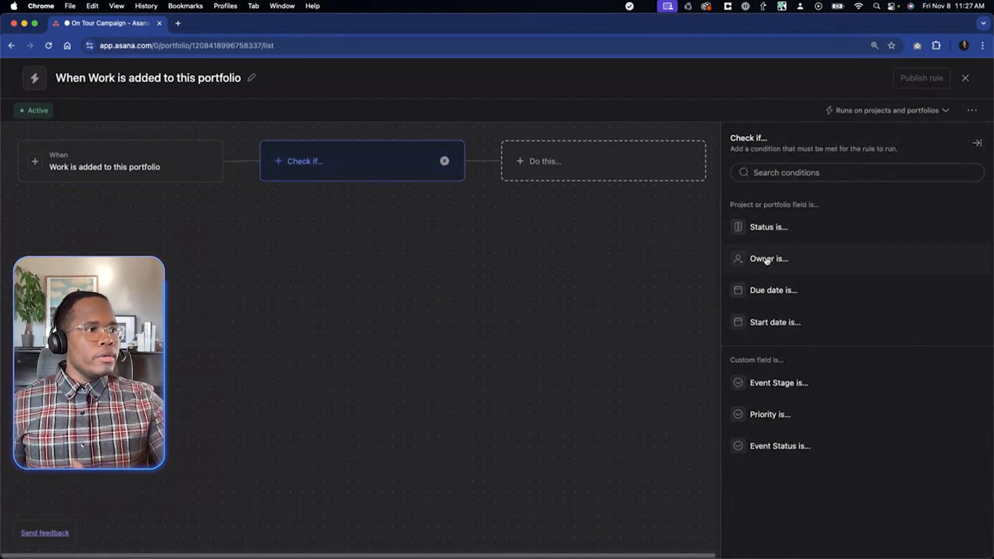
pyautogui.click(768, 259)
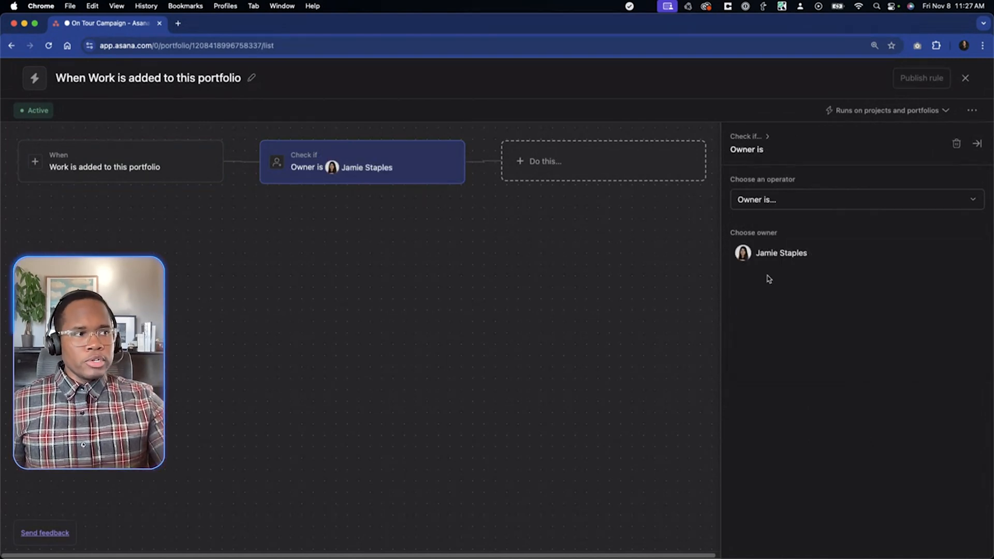
pyautogui.click(601, 161)
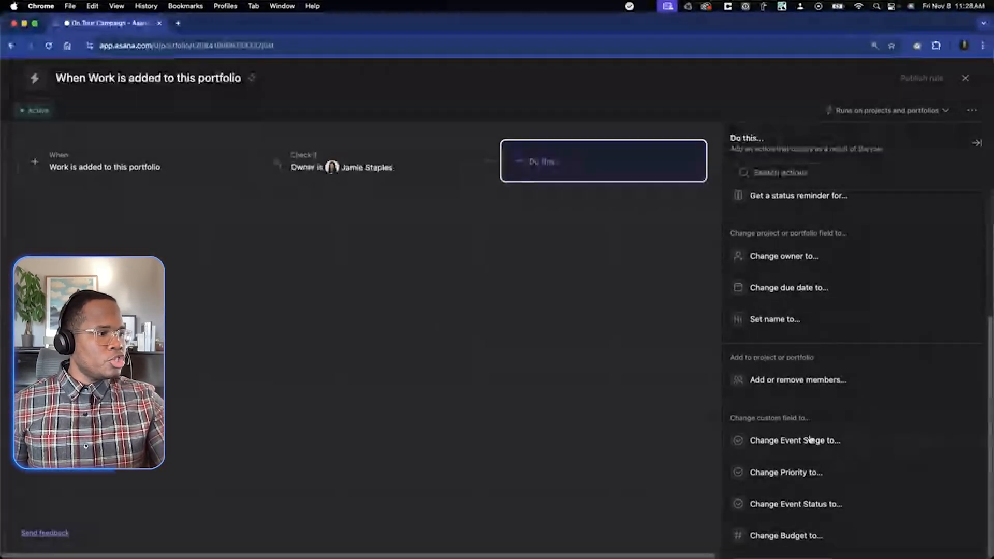
# Step: Set the action to change Event Stage to Planning and publish the rule
pyautogui.click(793, 439)
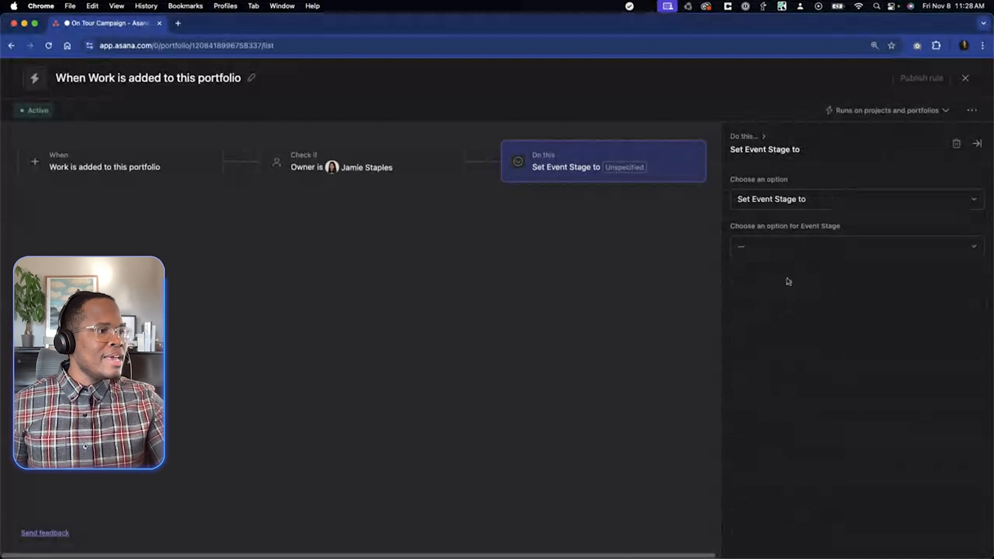
pyautogui.click(852, 246)
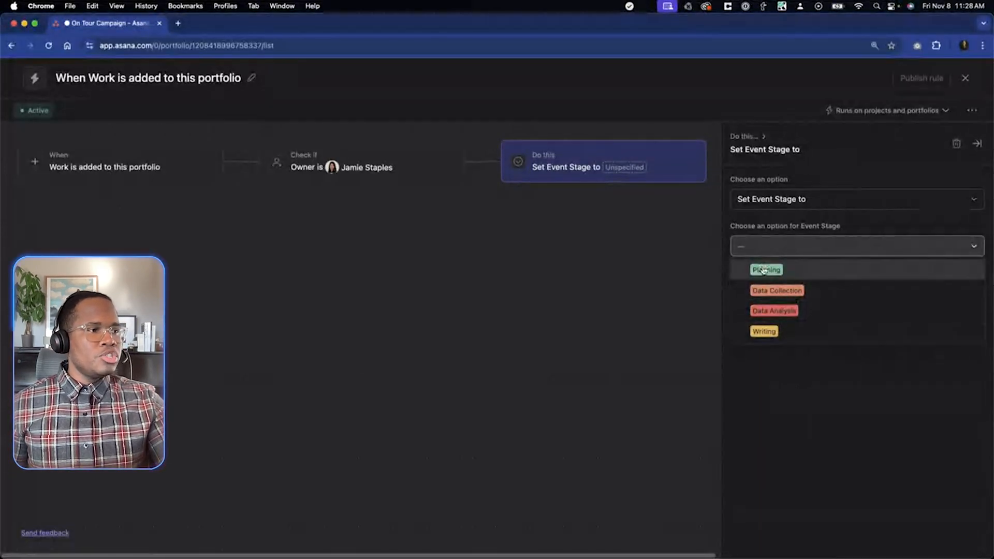
pyautogui.click(766, 269)
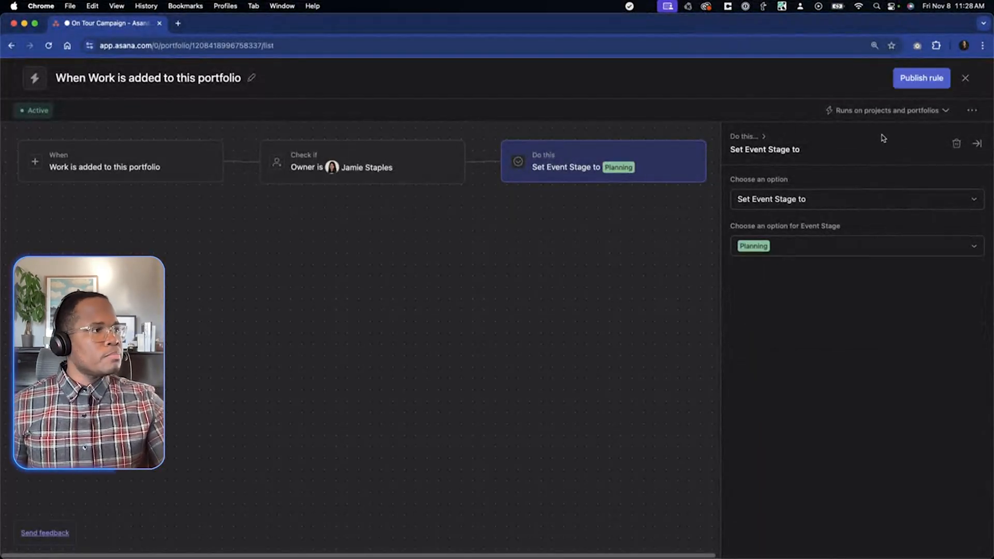
pyautogui.click(920, 78)
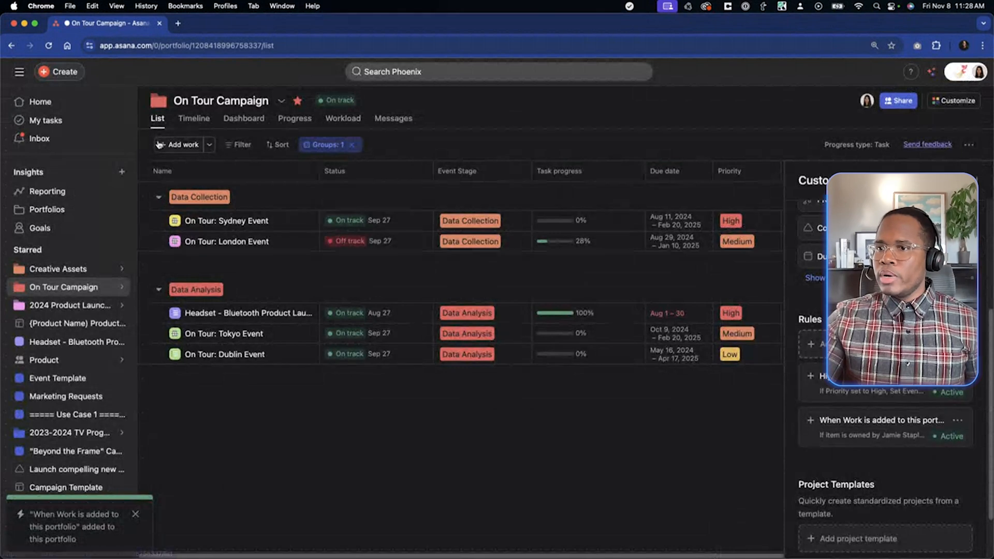
# Step: Add Event Template to the portfolio, then open the Request for Creative Assets board
pyautogui.click(183, 144)
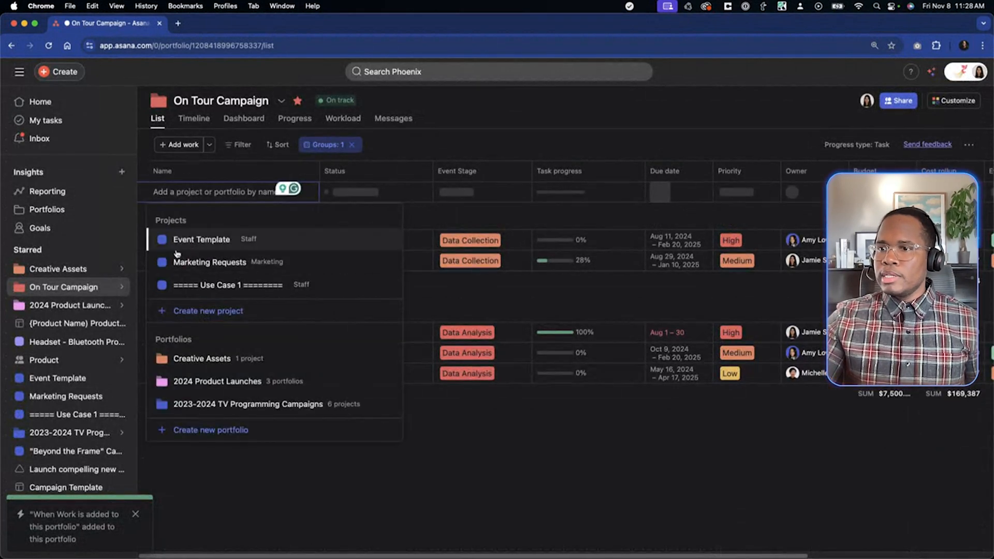
pyautogui.click(201, 239)
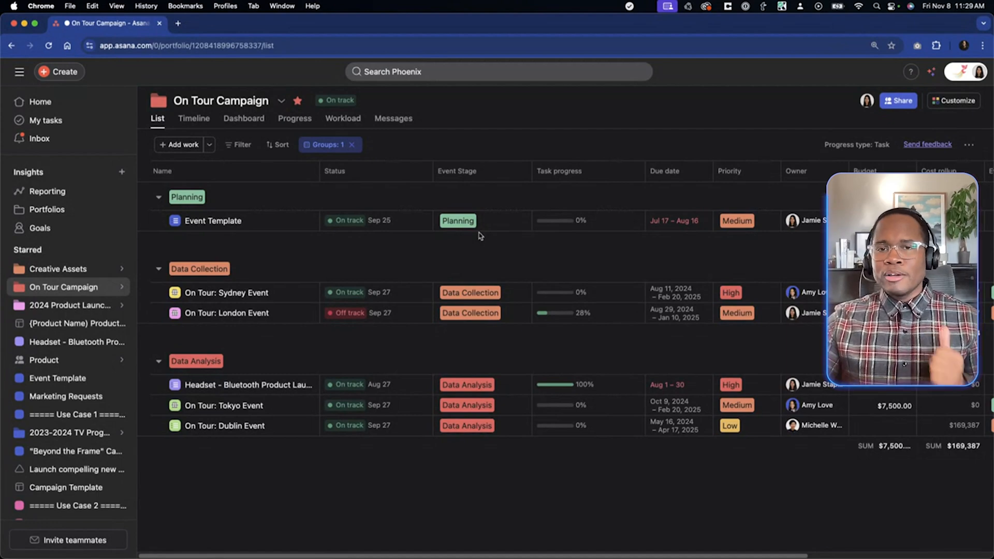
pyautogui.click(58, 268)
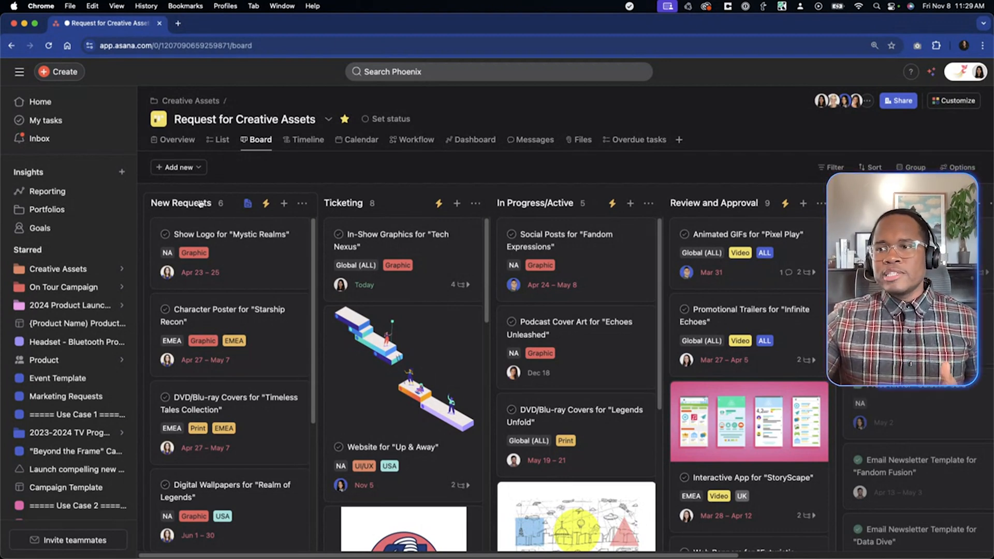
pyautogui.moveTo(316, 175)
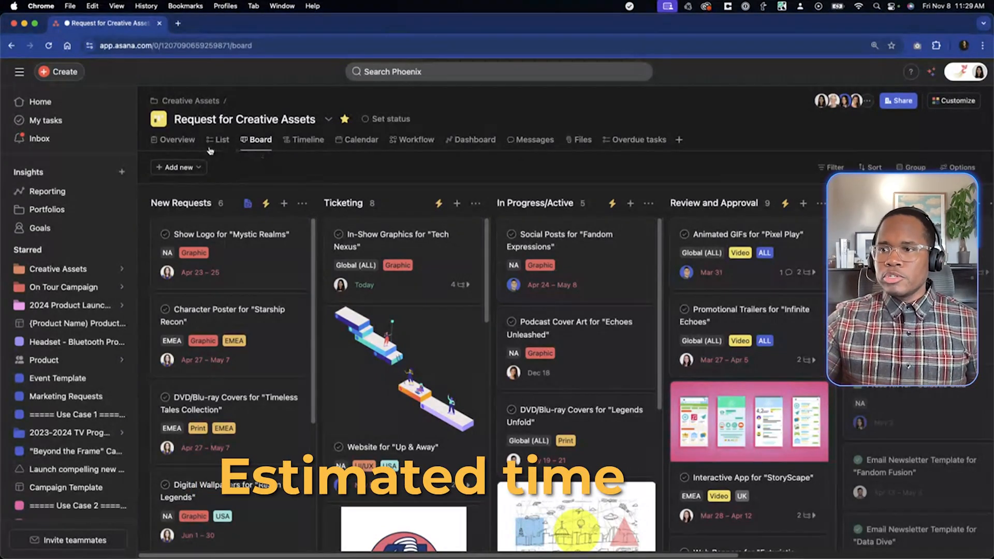
# Step: In List view, select the four In-Show Graphics subtasks (8h total) and toggle their collapse
pyautogui.click(220, 139)
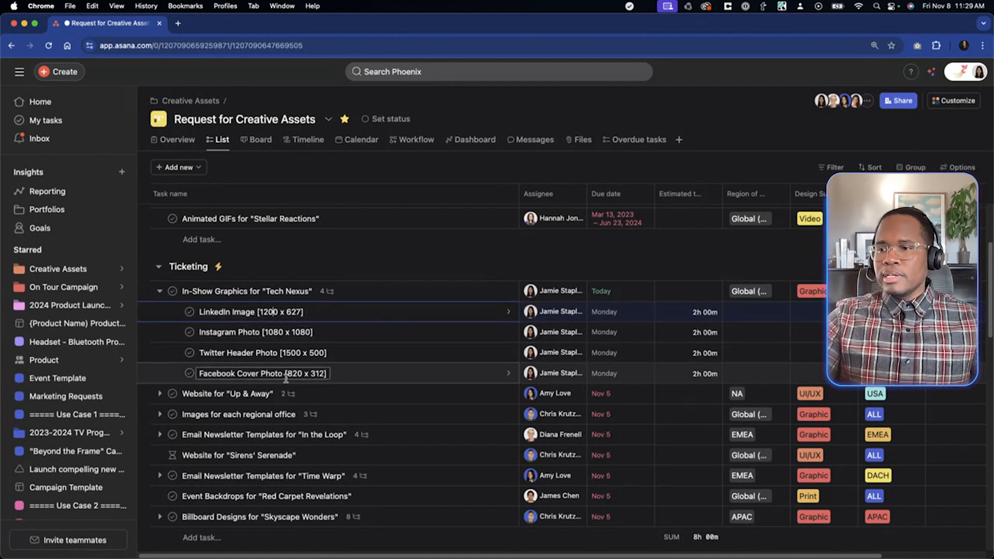
pyautogui.click(285, 373)
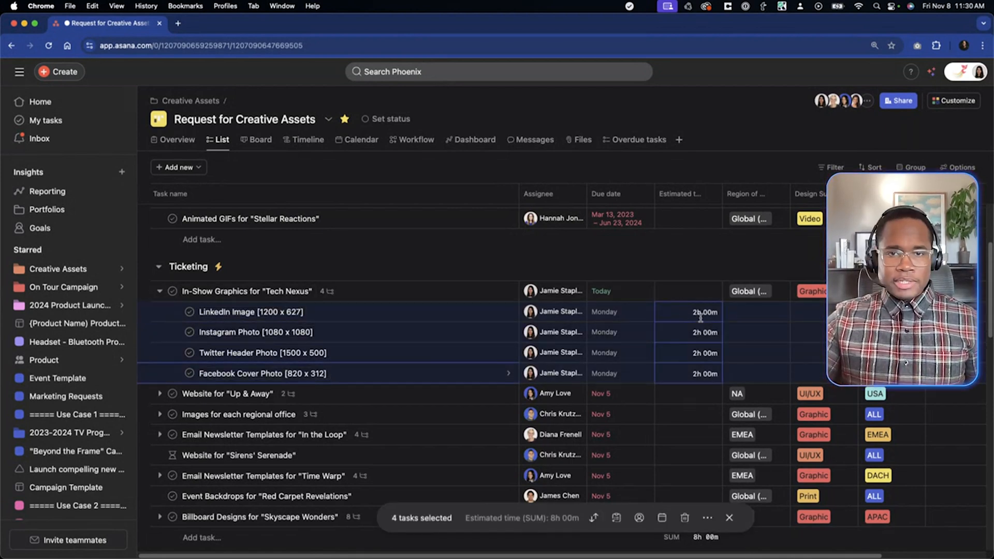
pyautogui.moveTo(679, 330)
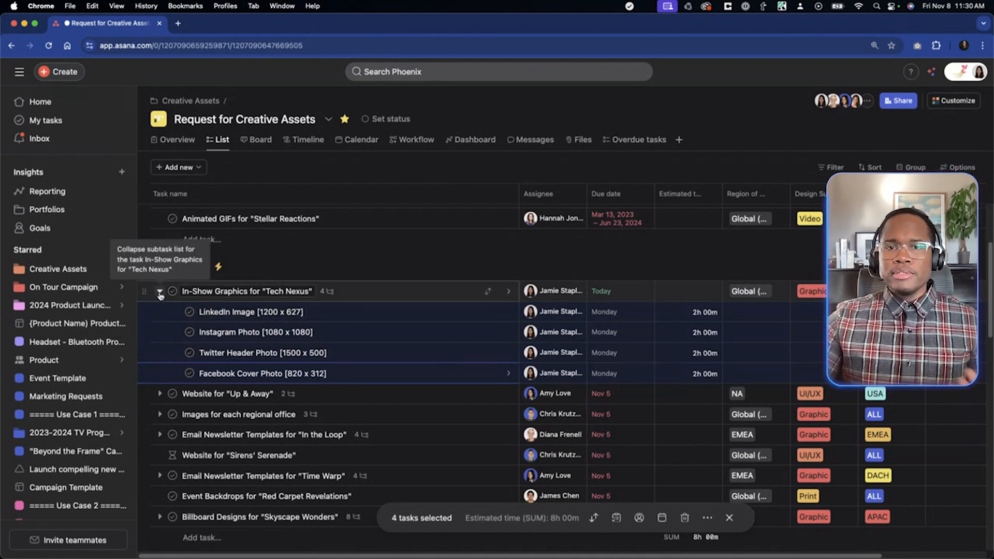
pyautogui.click(160, 294)
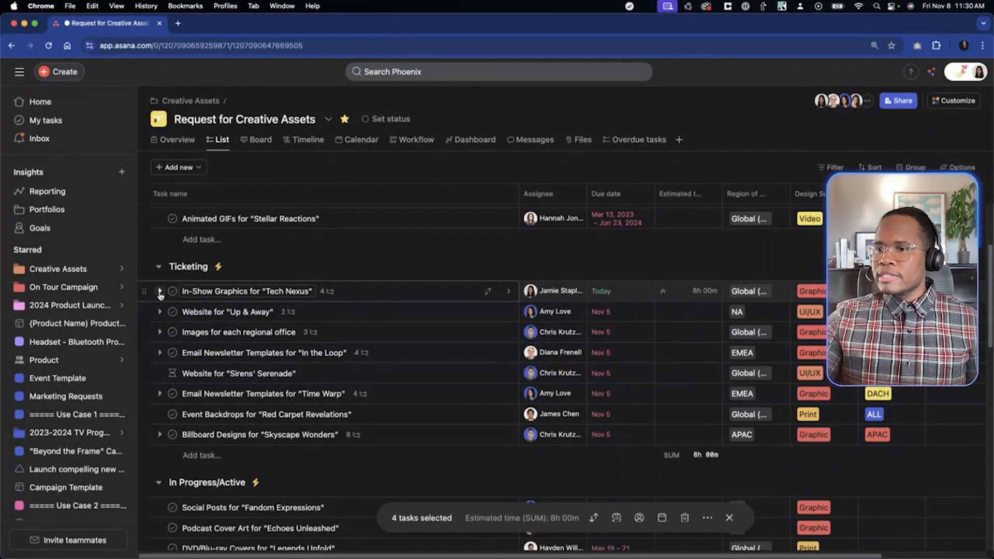
pyautogui.click(160, 290)
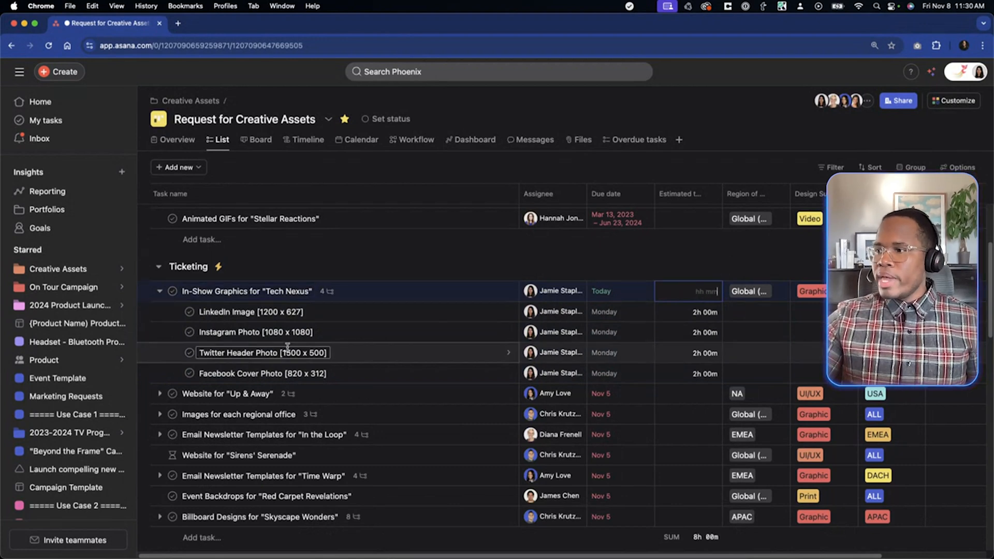
pyautogui.click(255, 331)
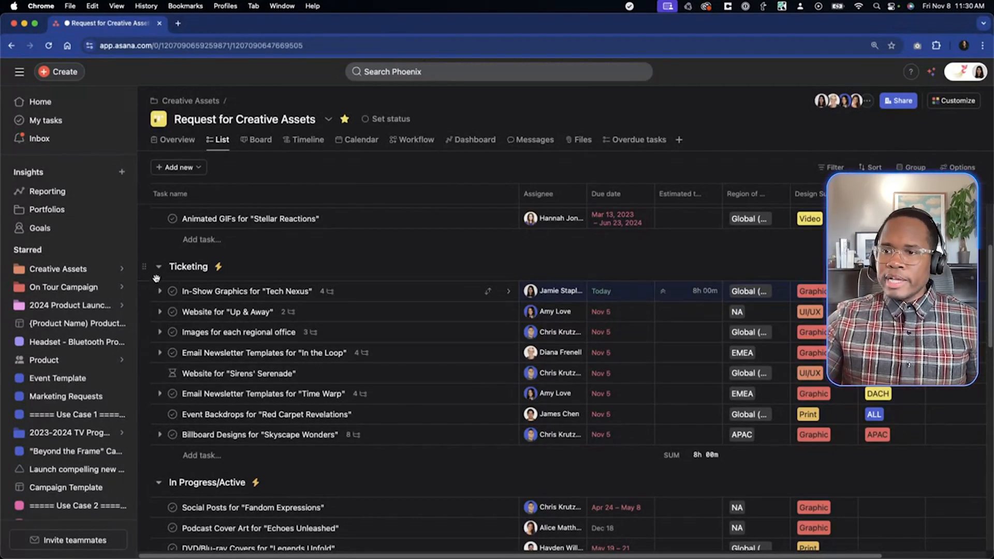
pyautogui.click(160, 291)
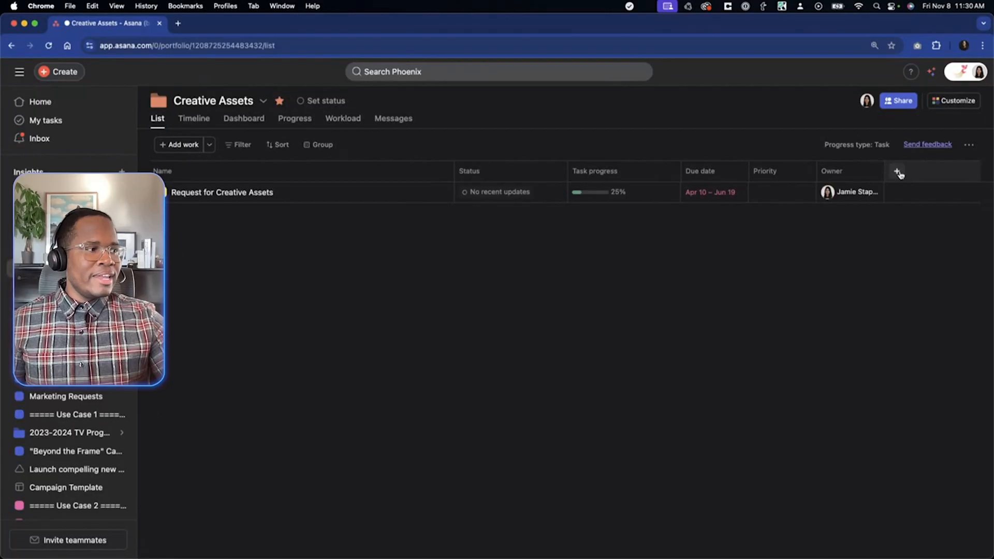
# Step: Add an Estimated time field with 00:18 on the project, then hide that column
pyautogui.click(898, 172)
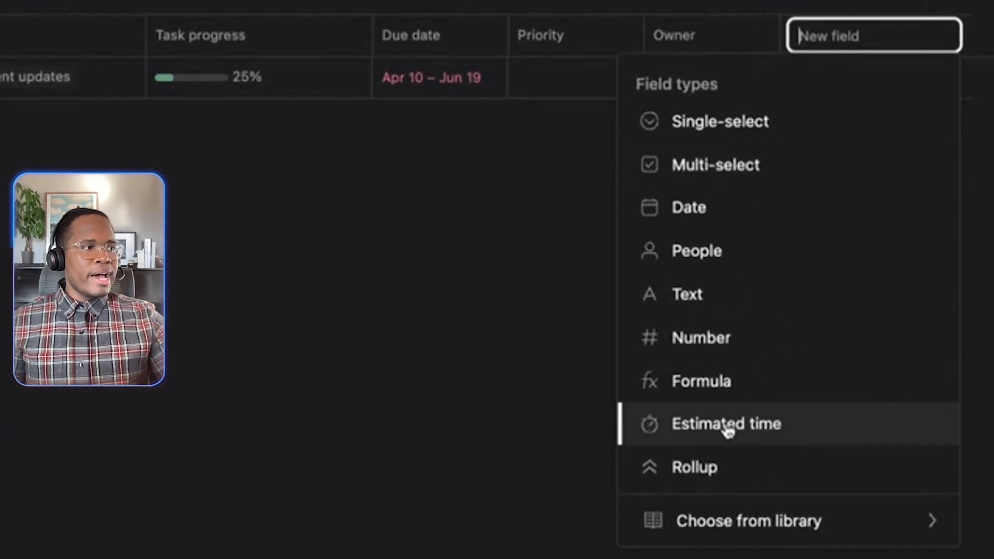
pyautogui.click(726, 423)
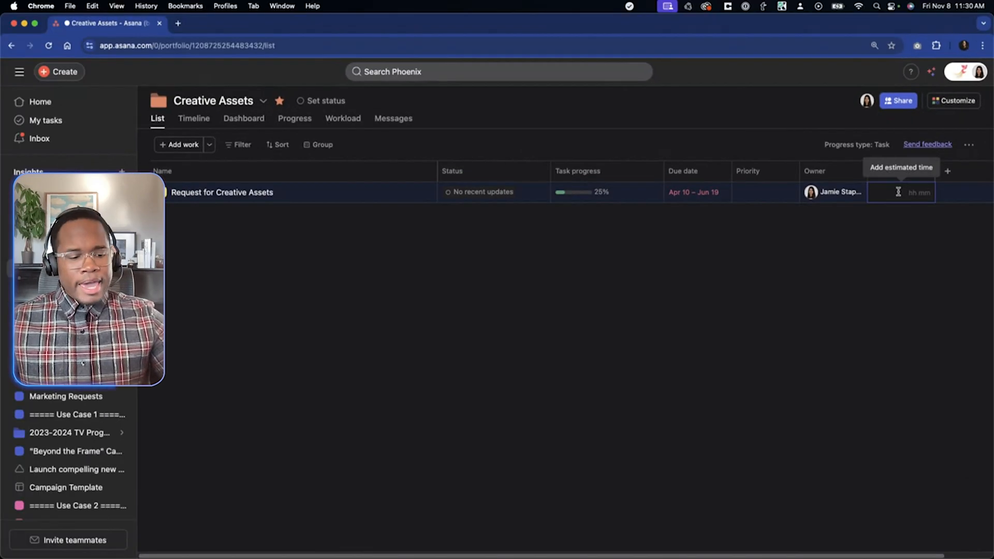
pyautogui.write('00:18')
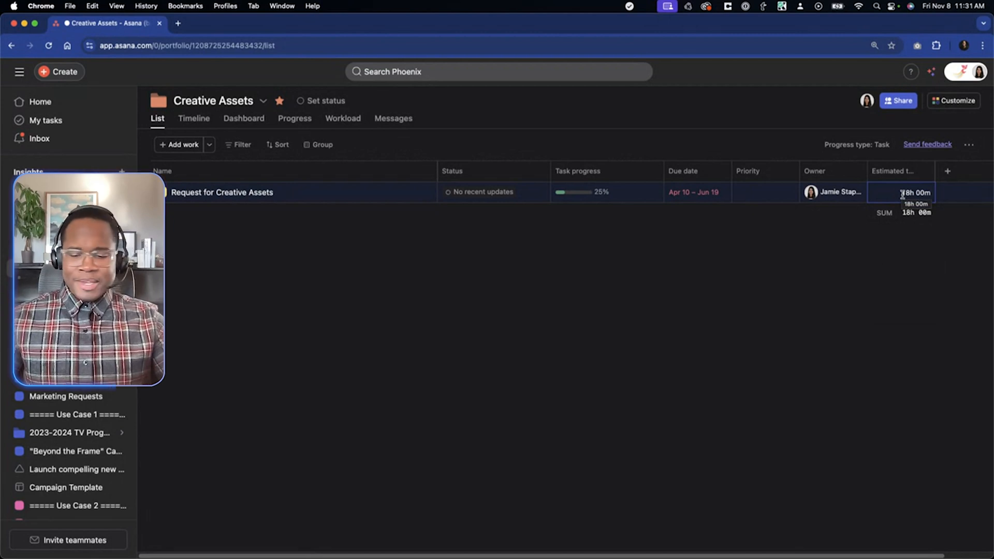
pyautogui.click(922, 171)
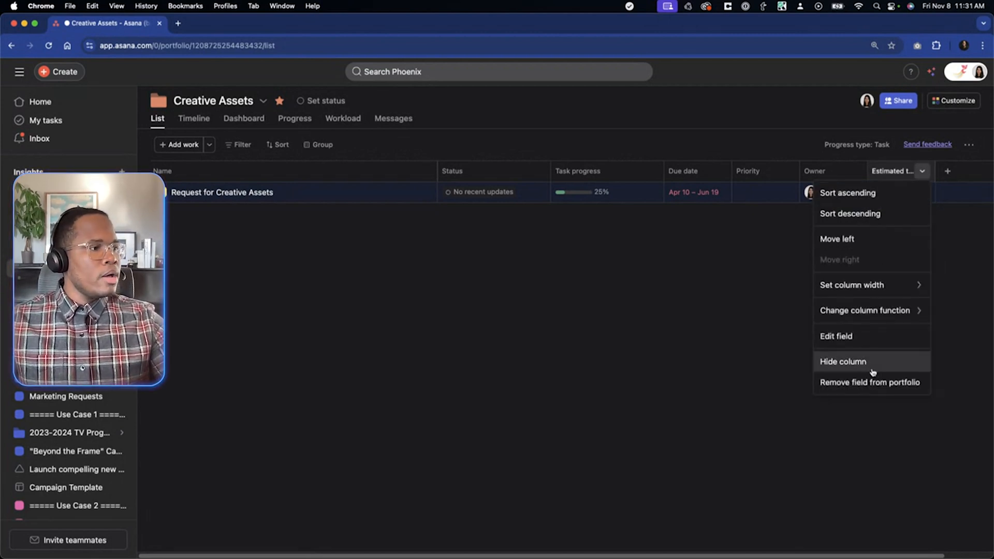
pyautogui.click(843, 361)
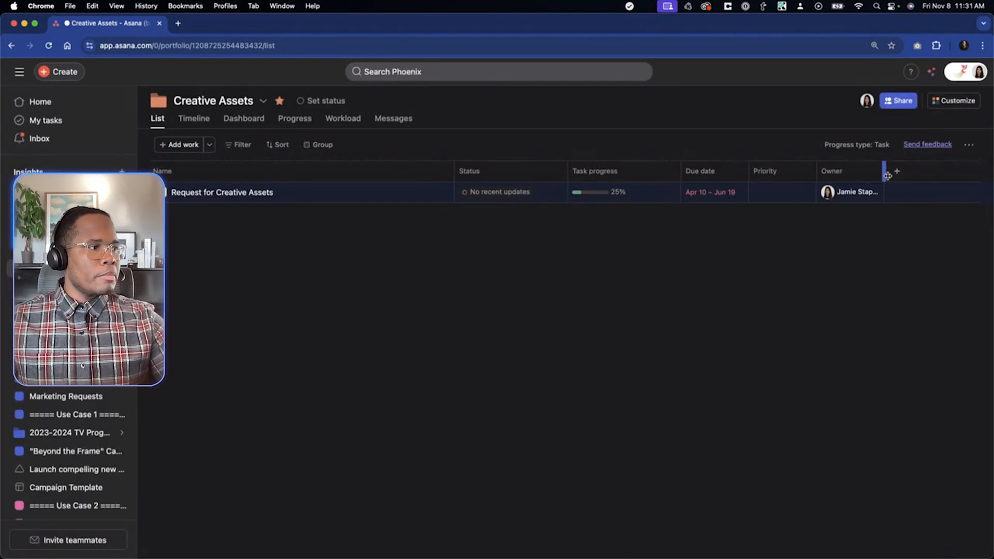
pyautogui.click(896, 172)
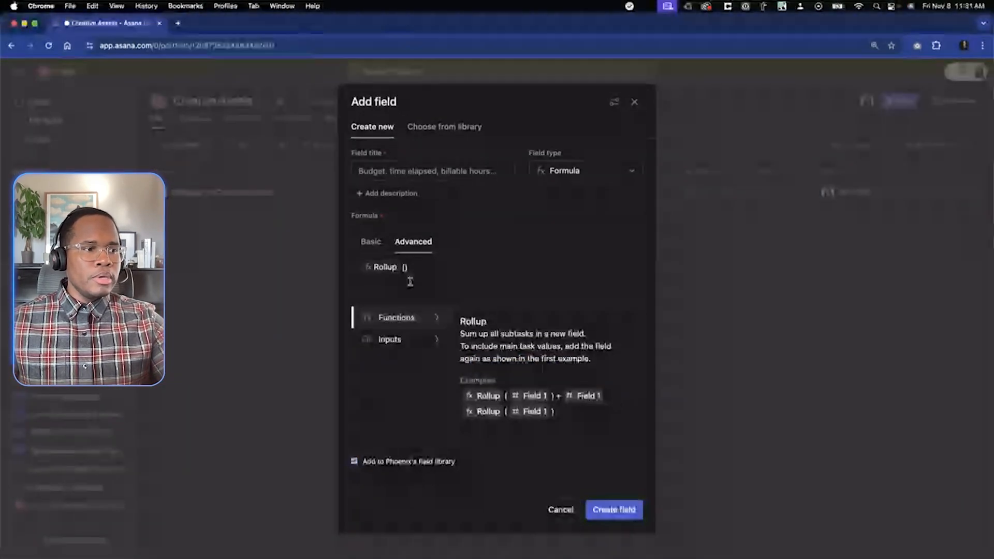
# Step: Create the Estimated Time formula field using Rollup(Estimated time)
pyautogui.click(390, 339)
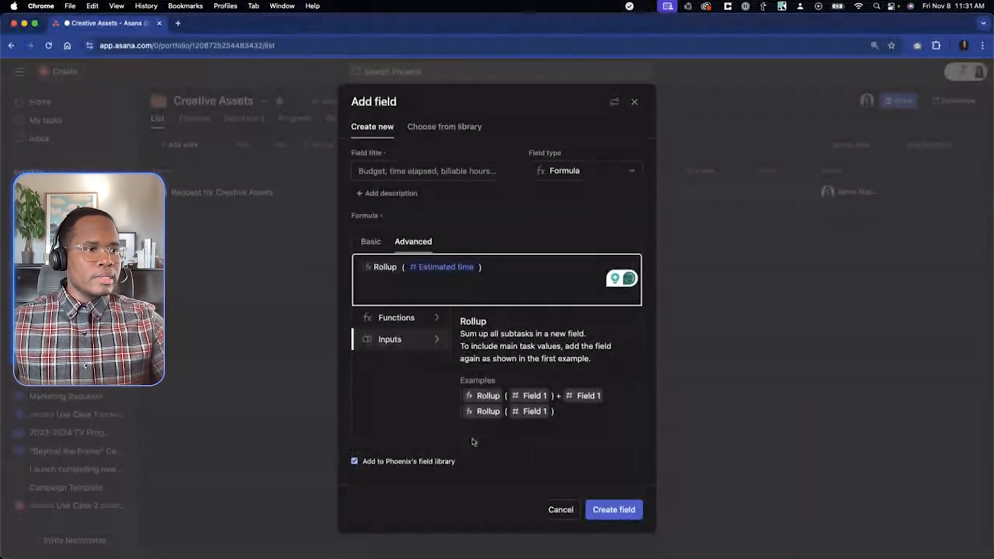
pyautogui.write('Estimated Time')
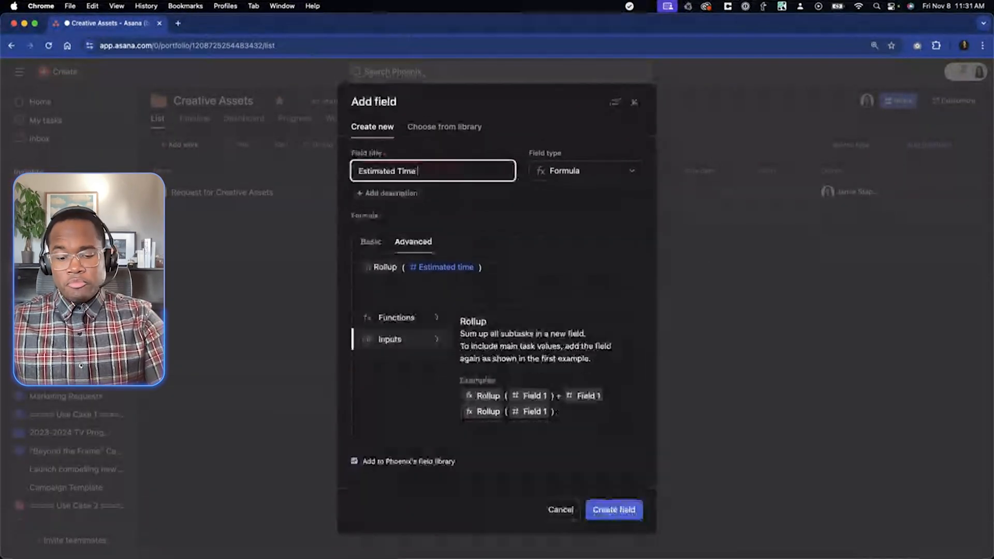
pyautogui.click(612, 509)
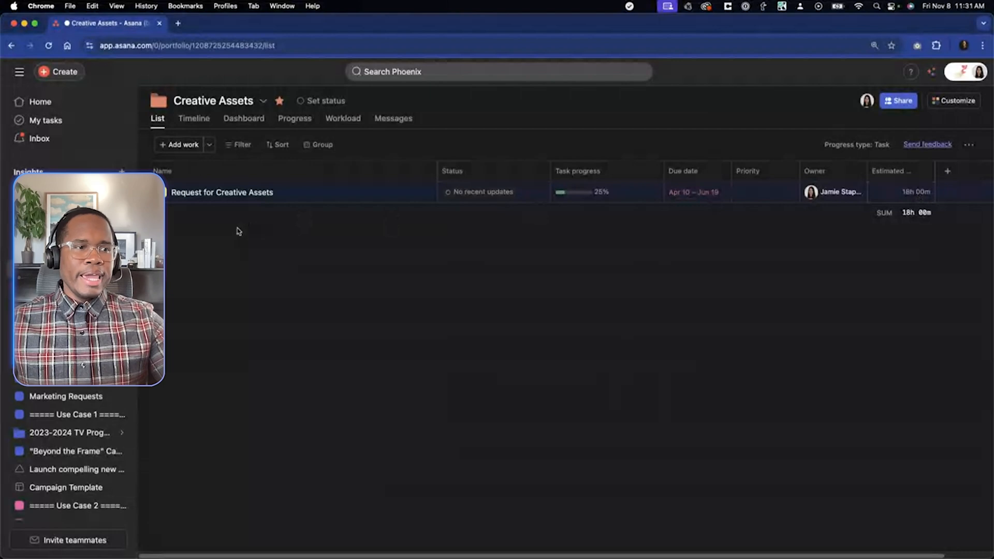
# Step: View Request for Creative Assets as a list, then return to the Creative Assets portfolio
pyautogui.click(221, 192)
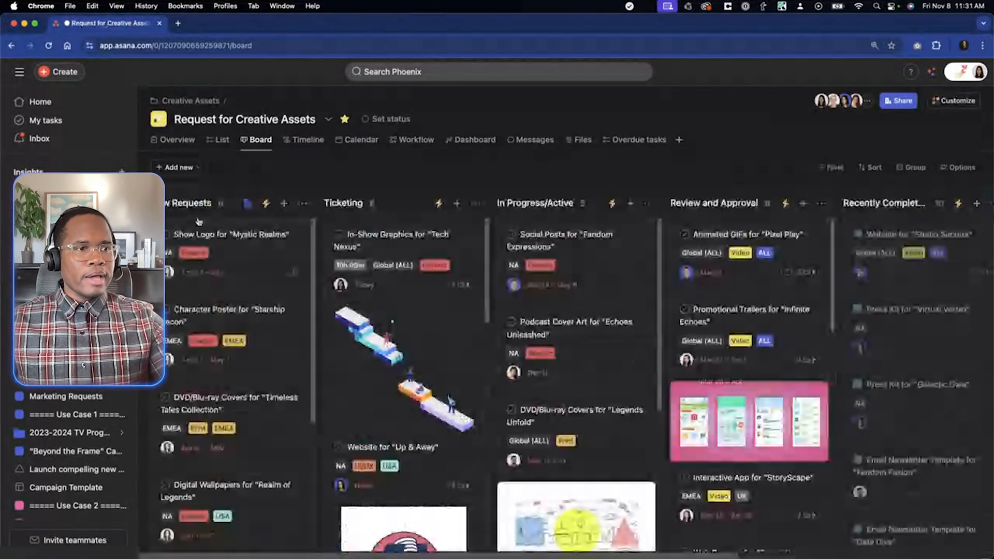
pyautogui.click(222, 139)
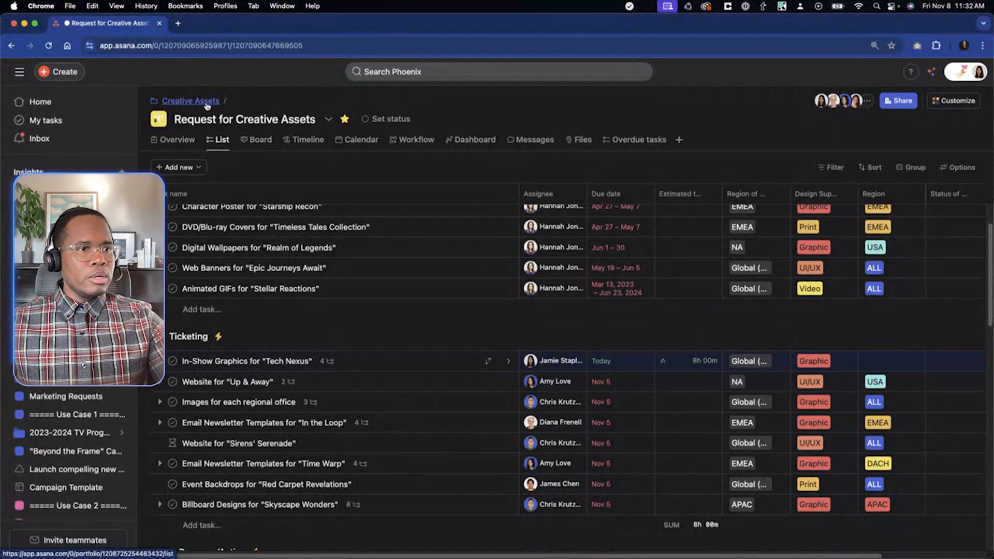
pyautogui.click(190, 100)
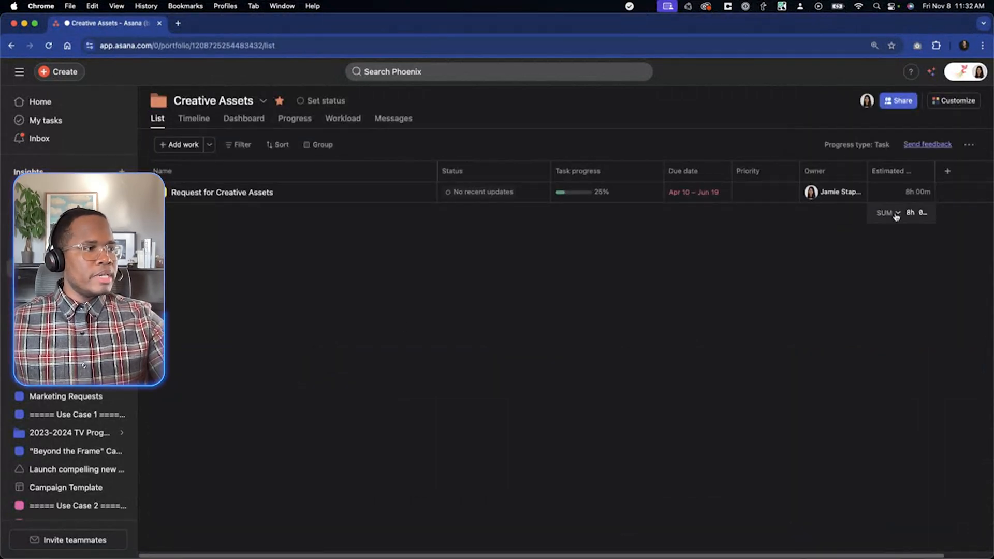